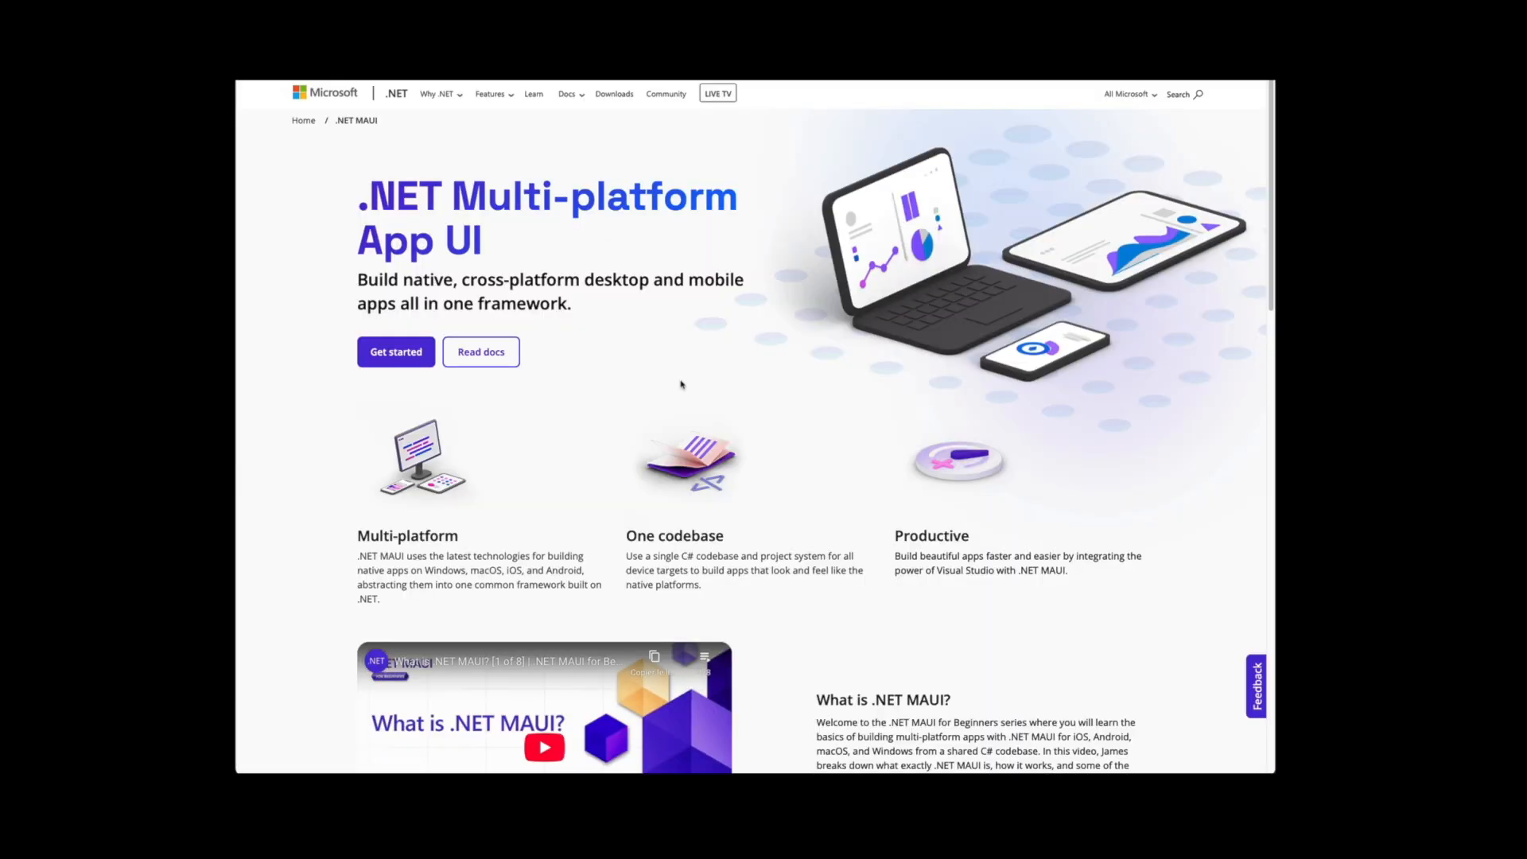
mouse_move(617, 209)
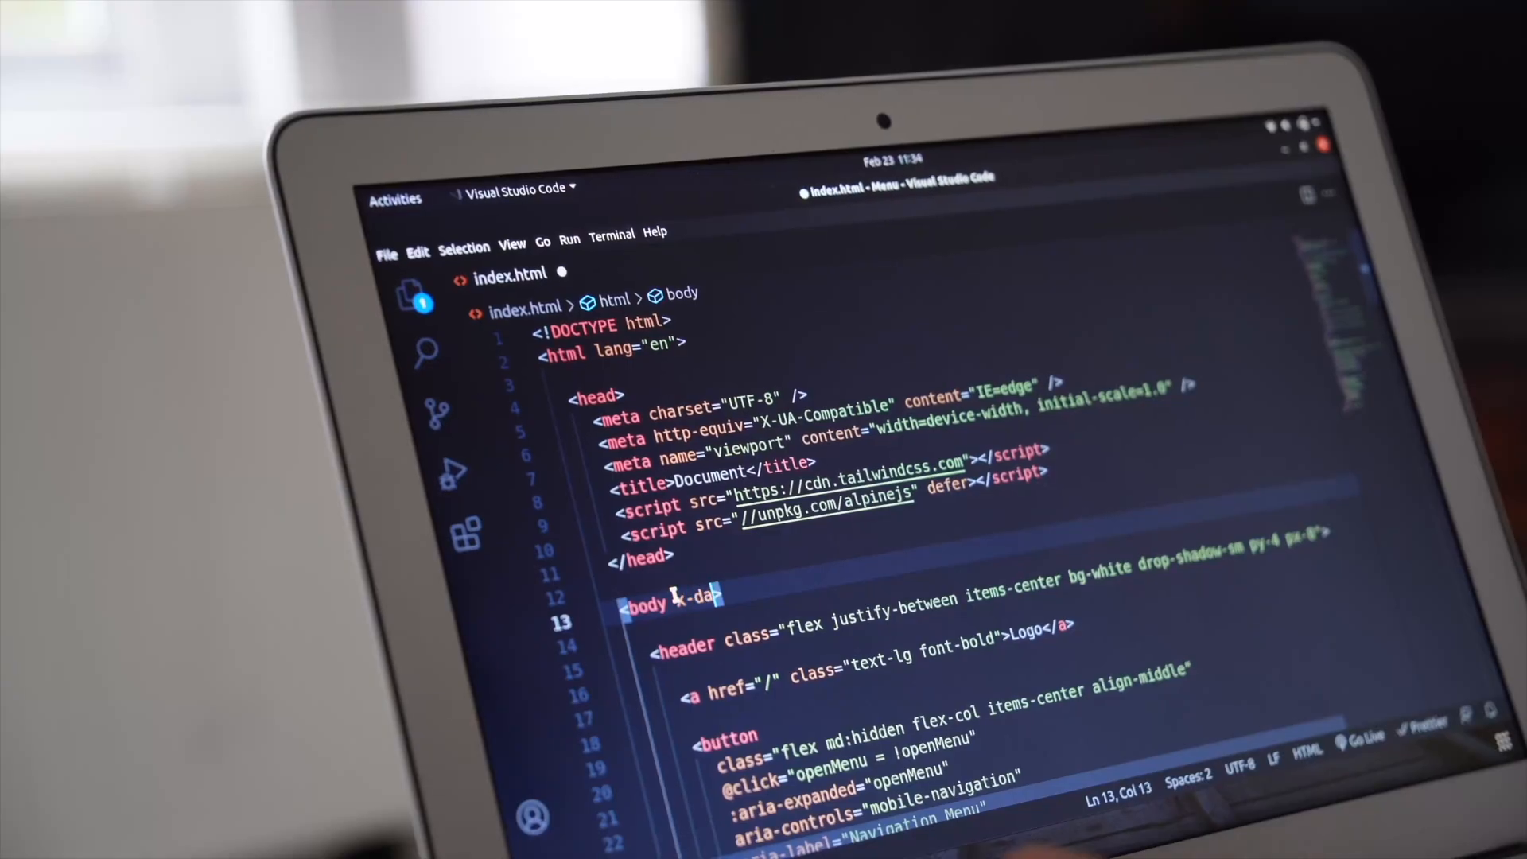
Step: Show the installed extensions, including .NET Install Tool, C#, C# Dev Kit and Data Workspace
type("ta=\"{}\"")
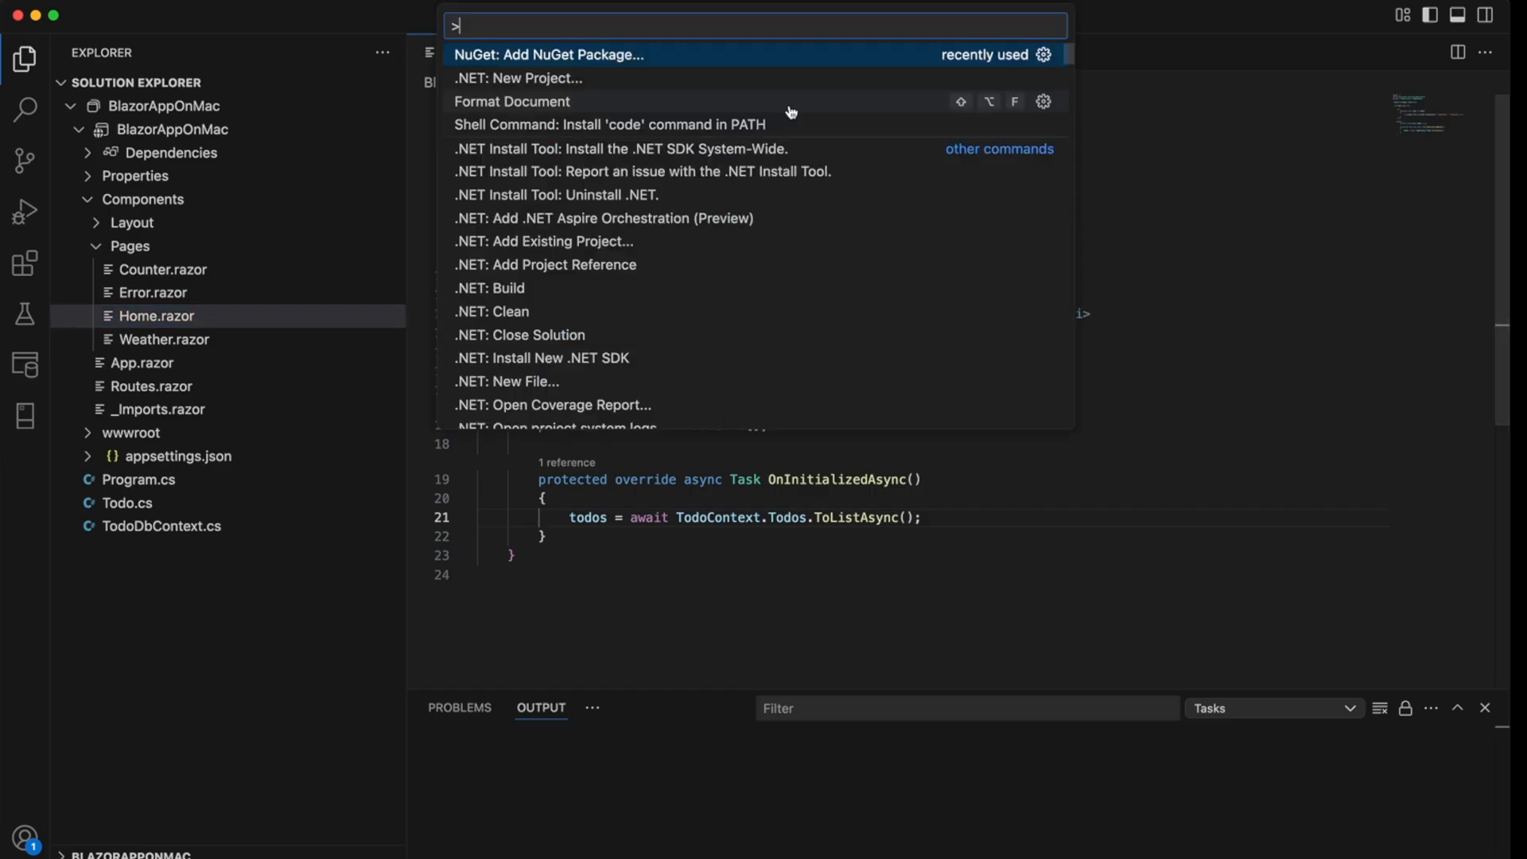
key("Escape")
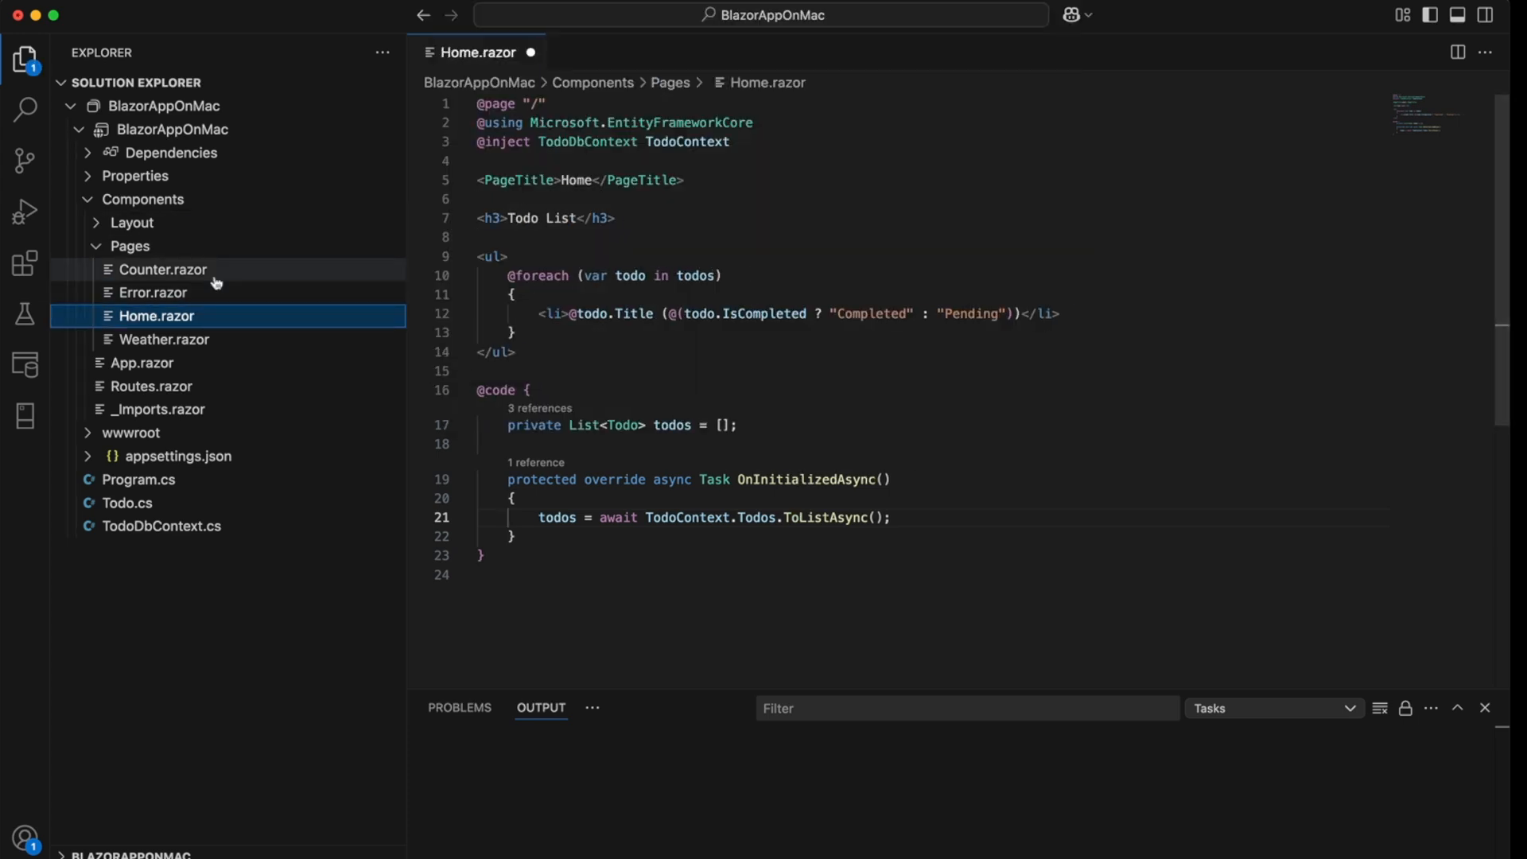
left_click(26, 263)
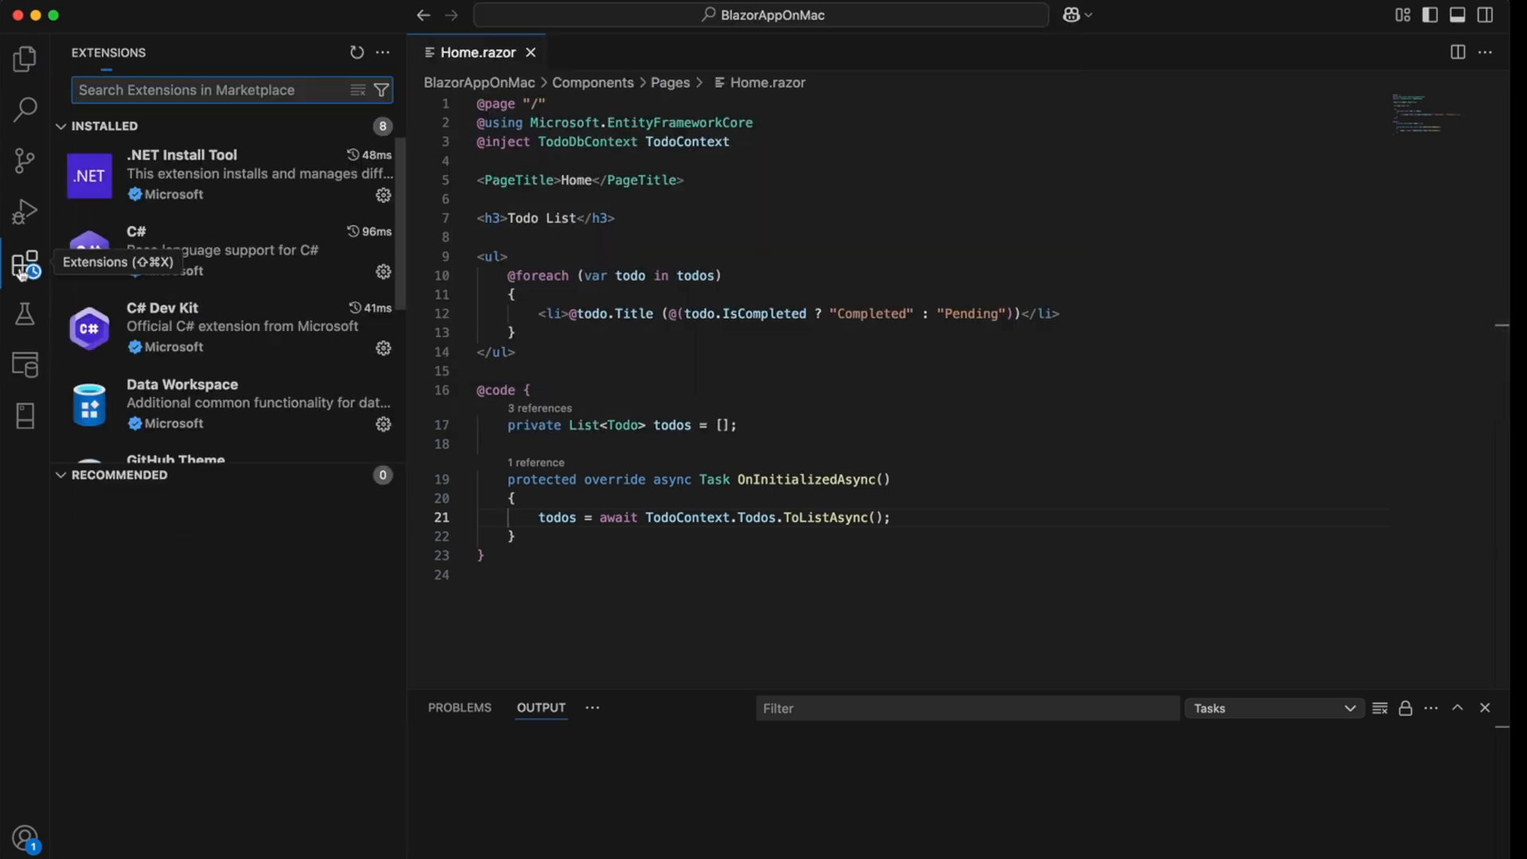
scroll("down", 3)
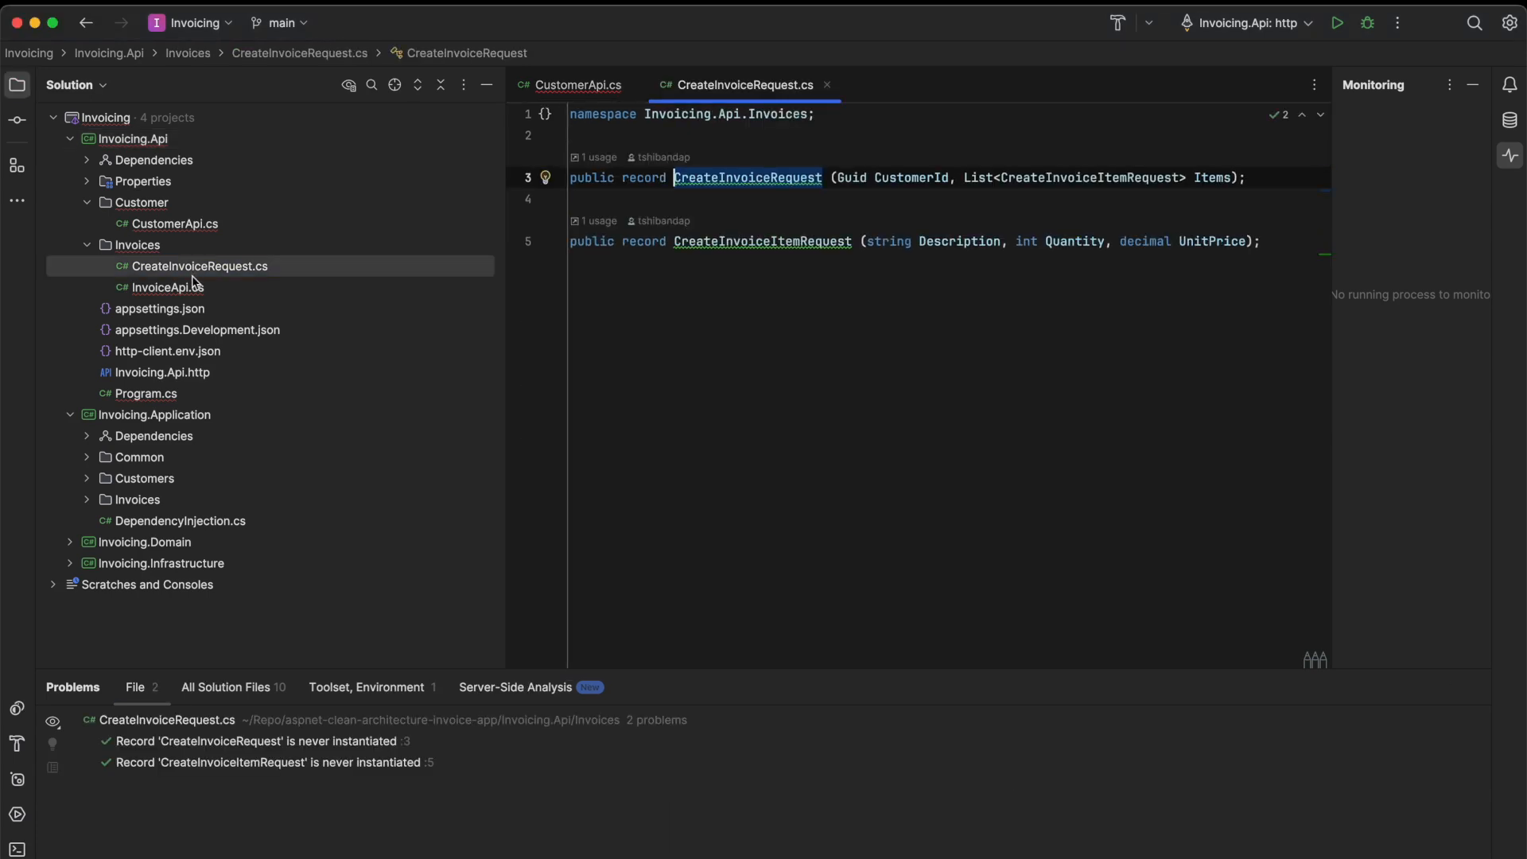
left_click(162, 373)
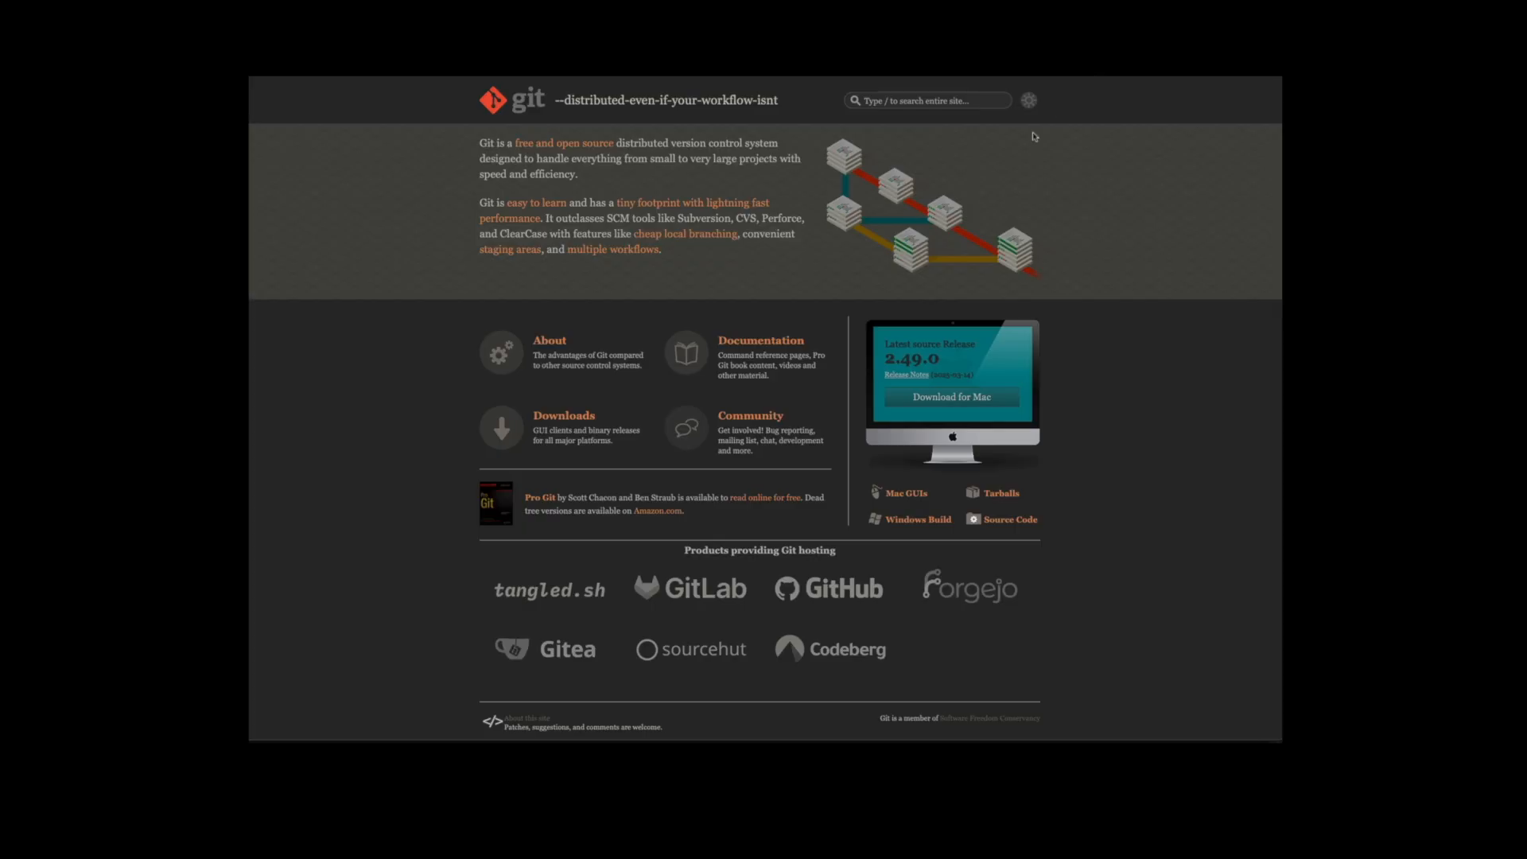
mouse_move(1124, 218)
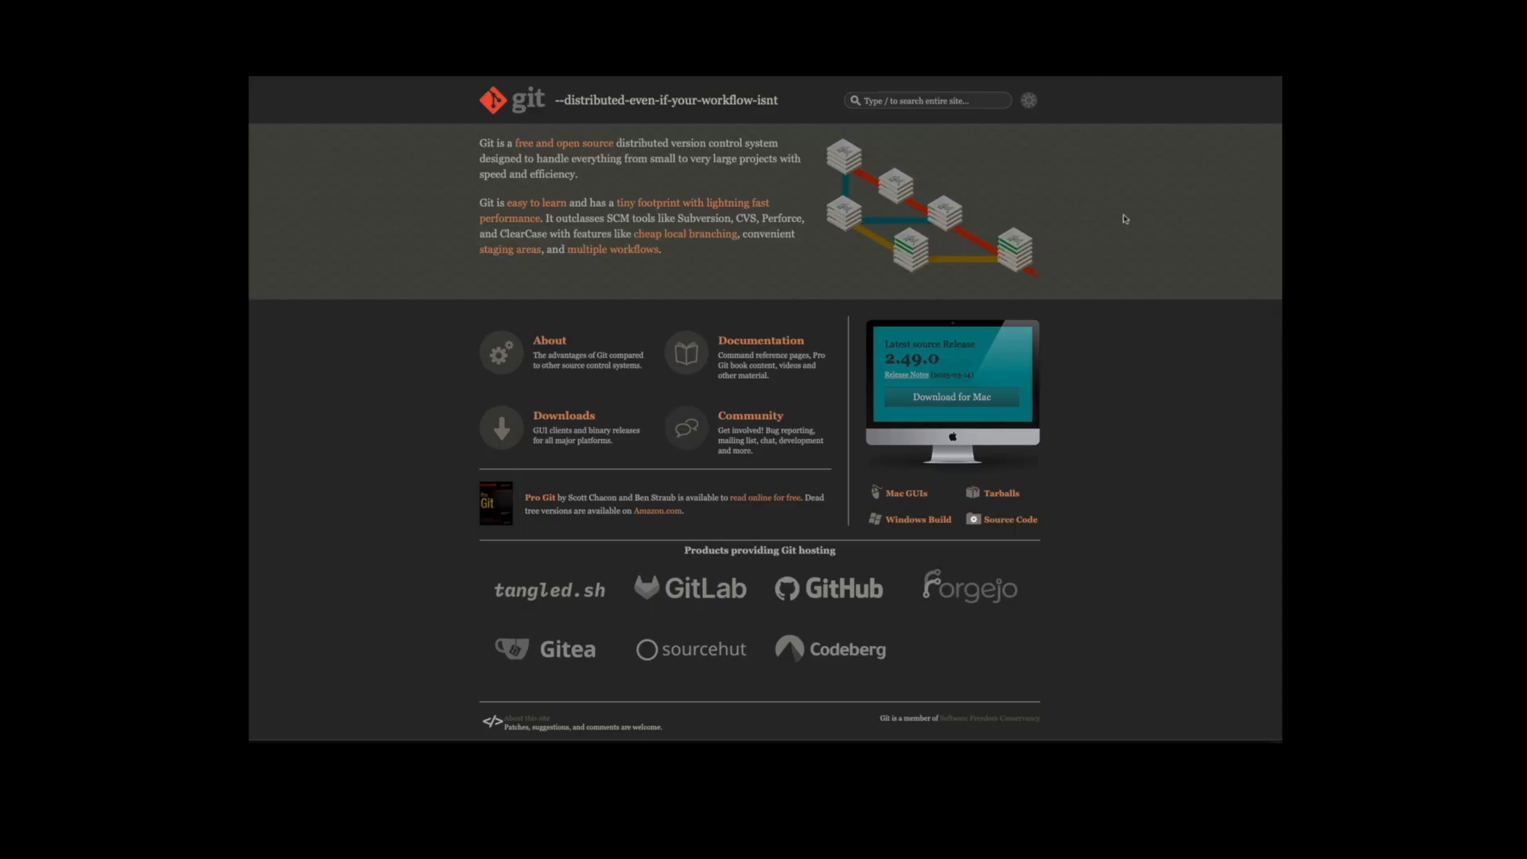
mouse_move(1231, 360)
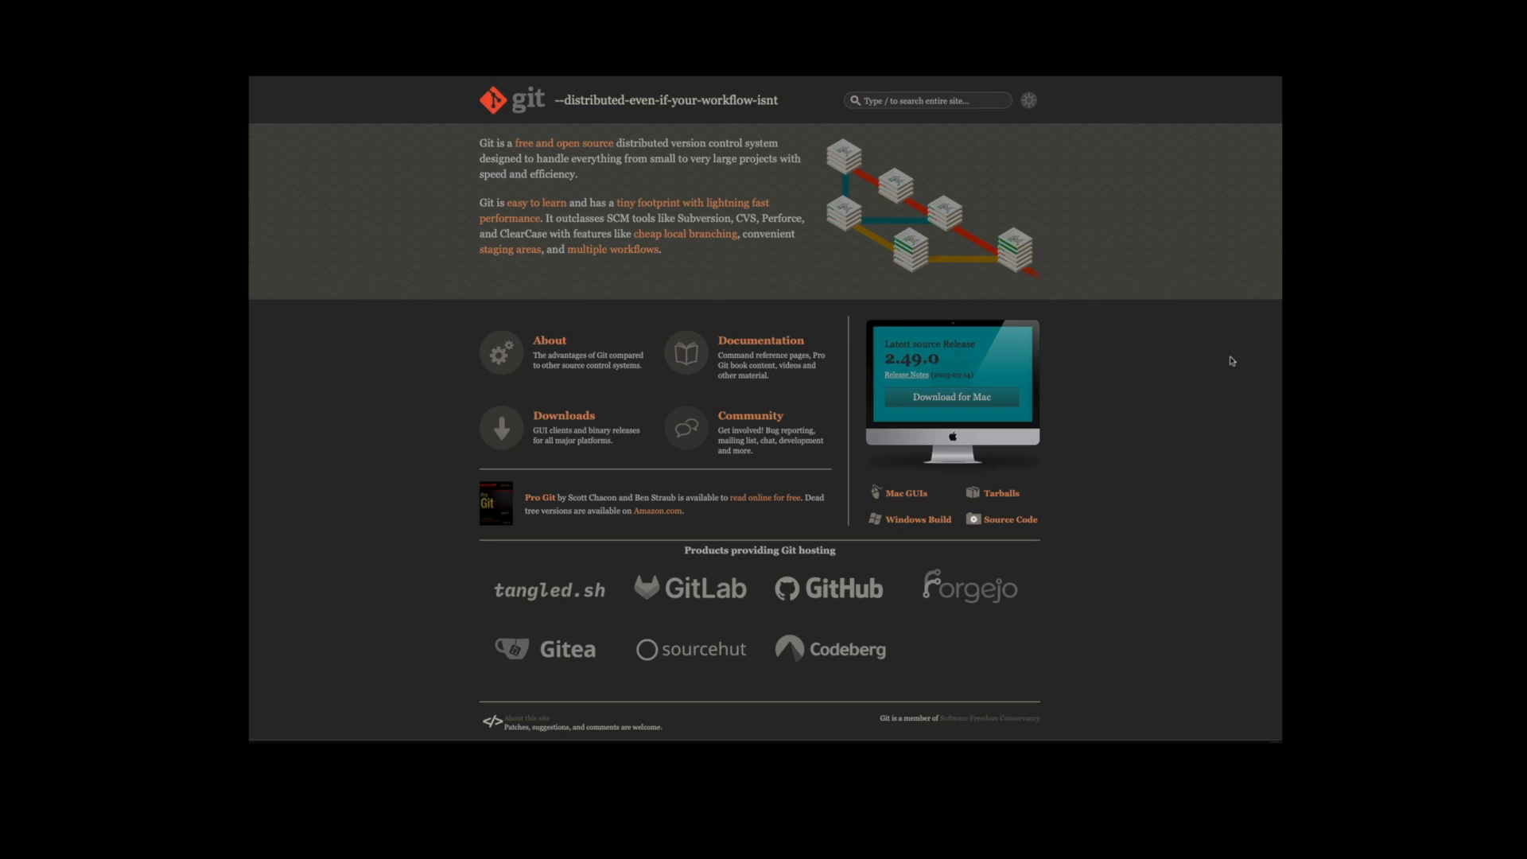
mouse_move(898, 624)
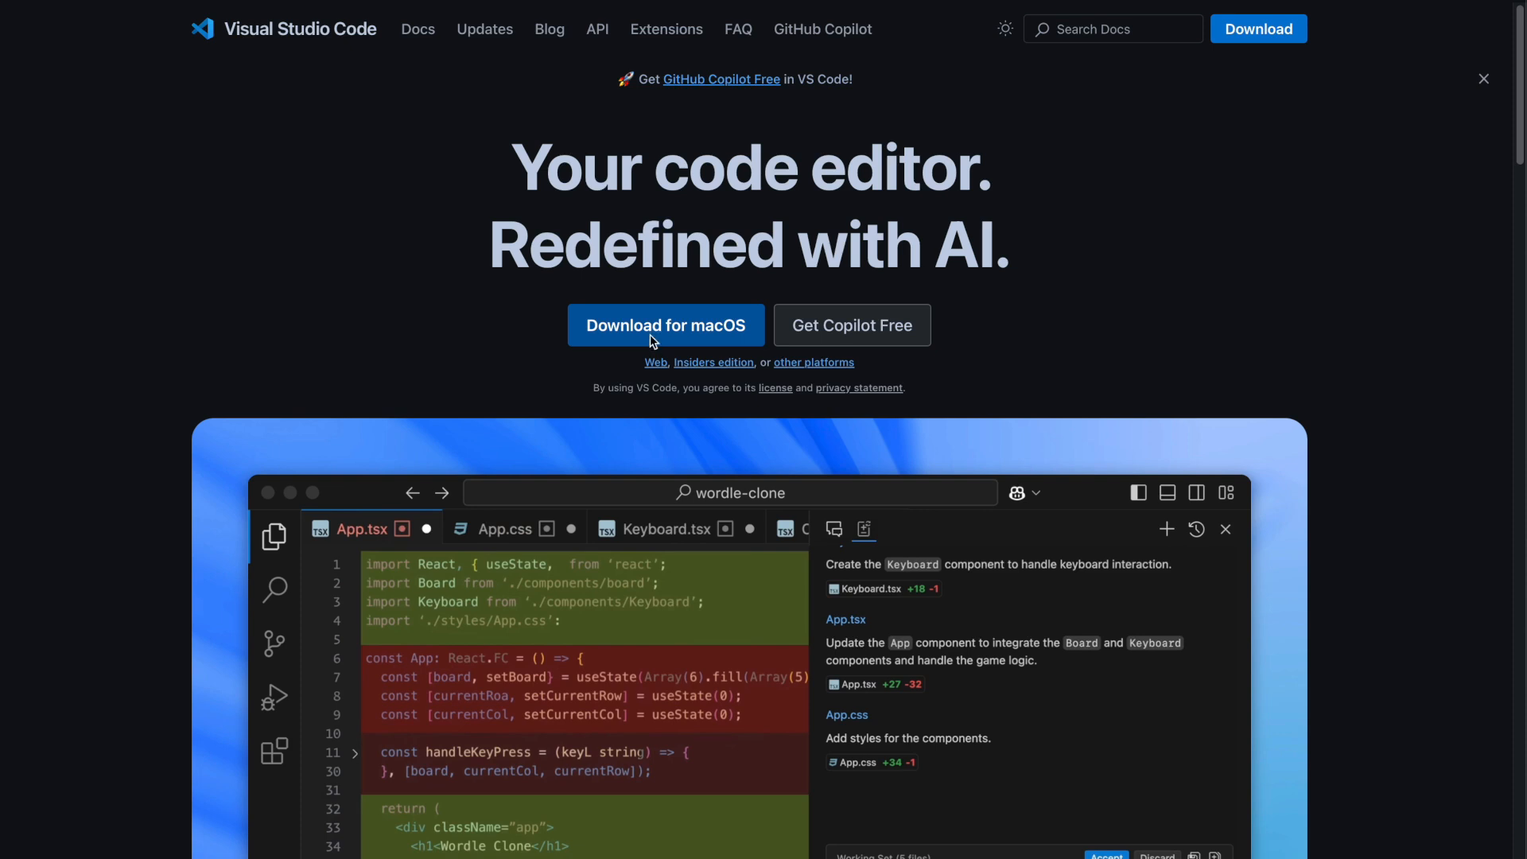
left_click(667, 326)
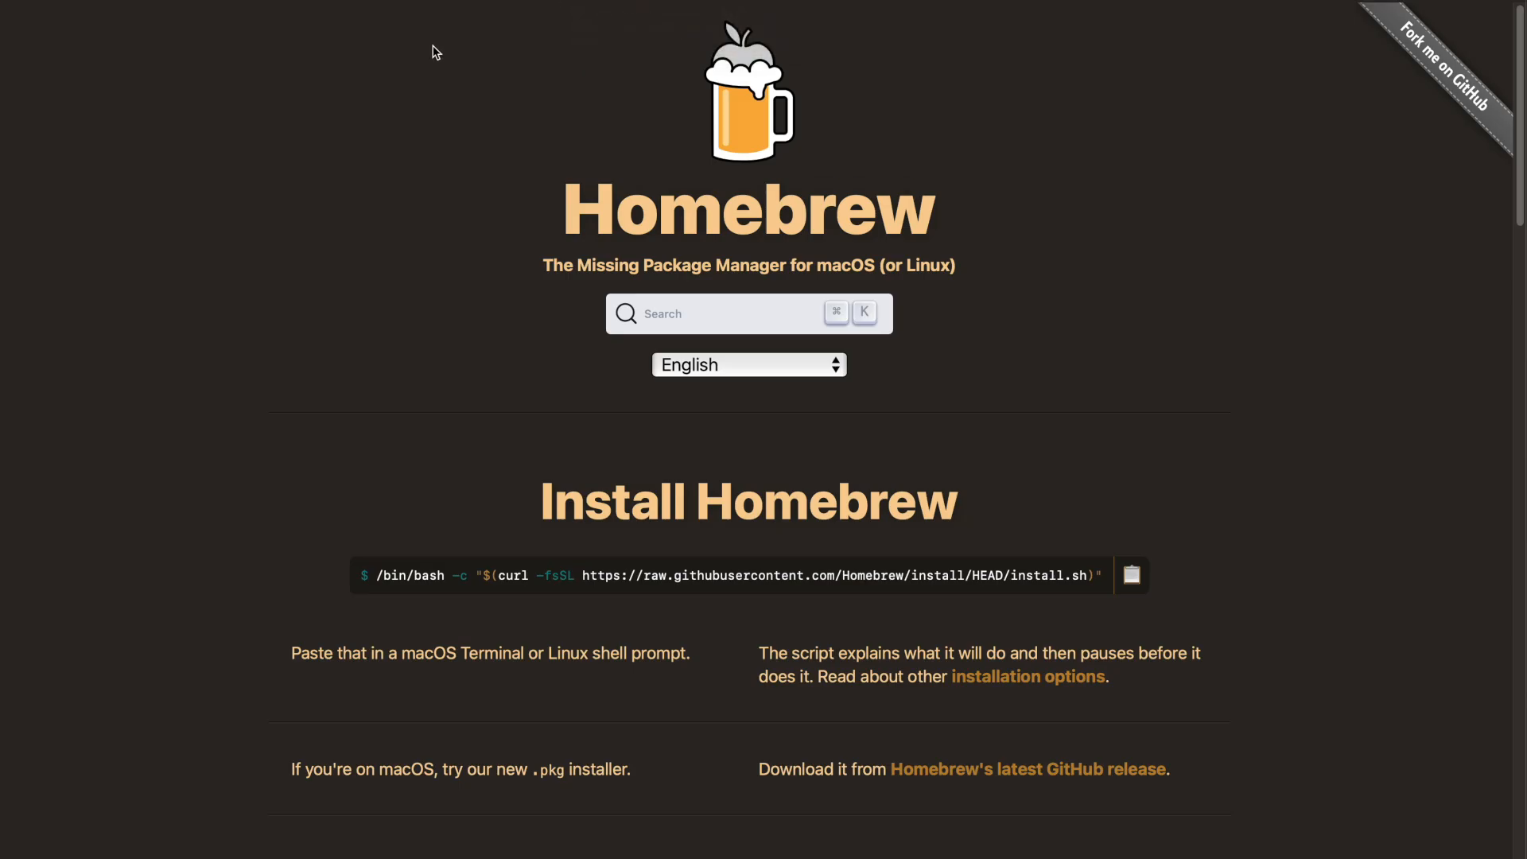
mouse_move(971, 187)
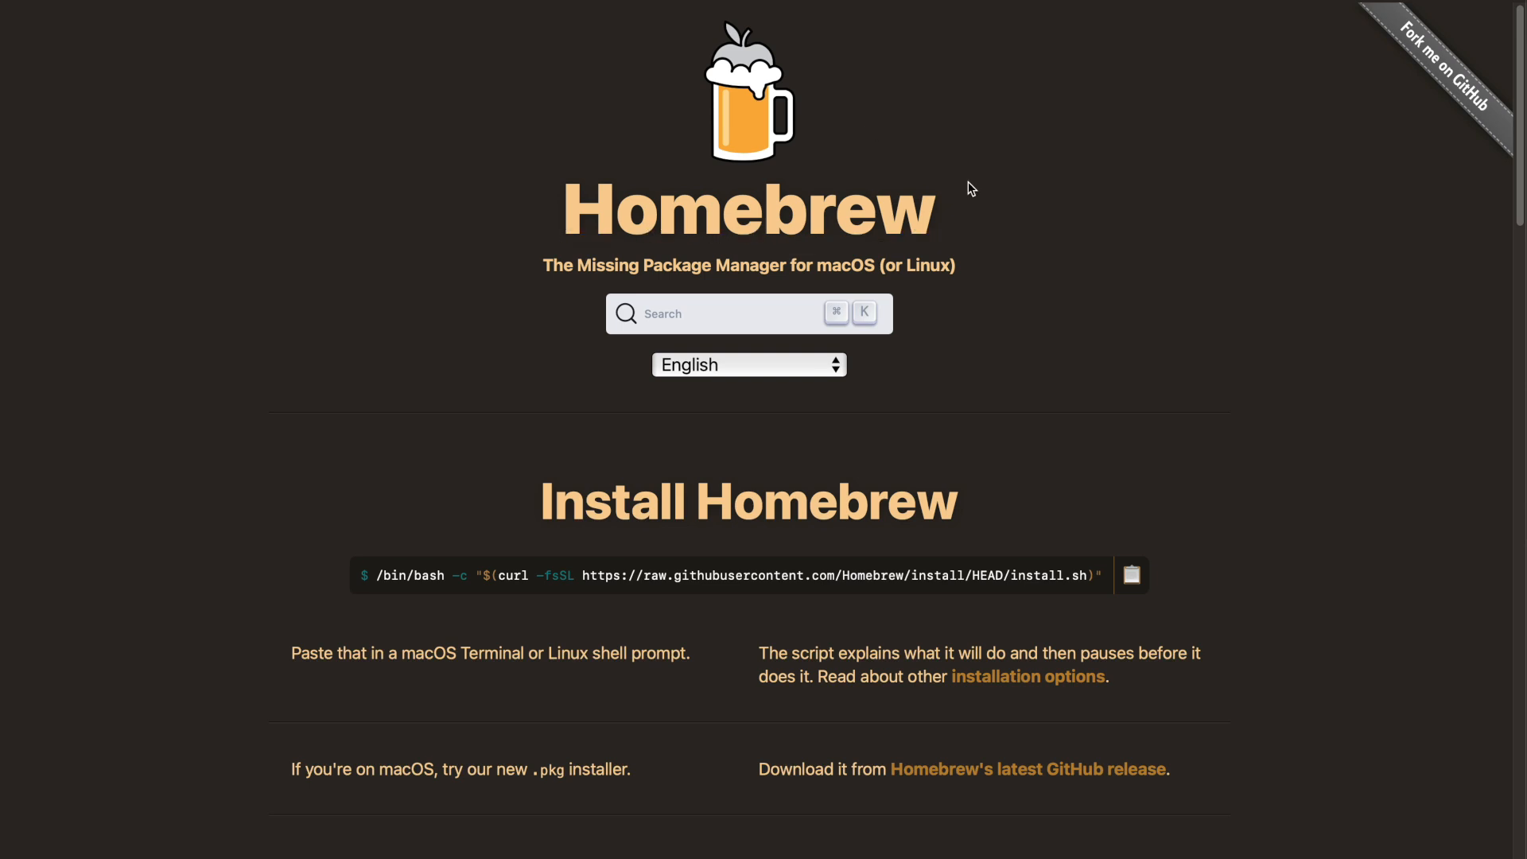
mouse_move(408, 573)
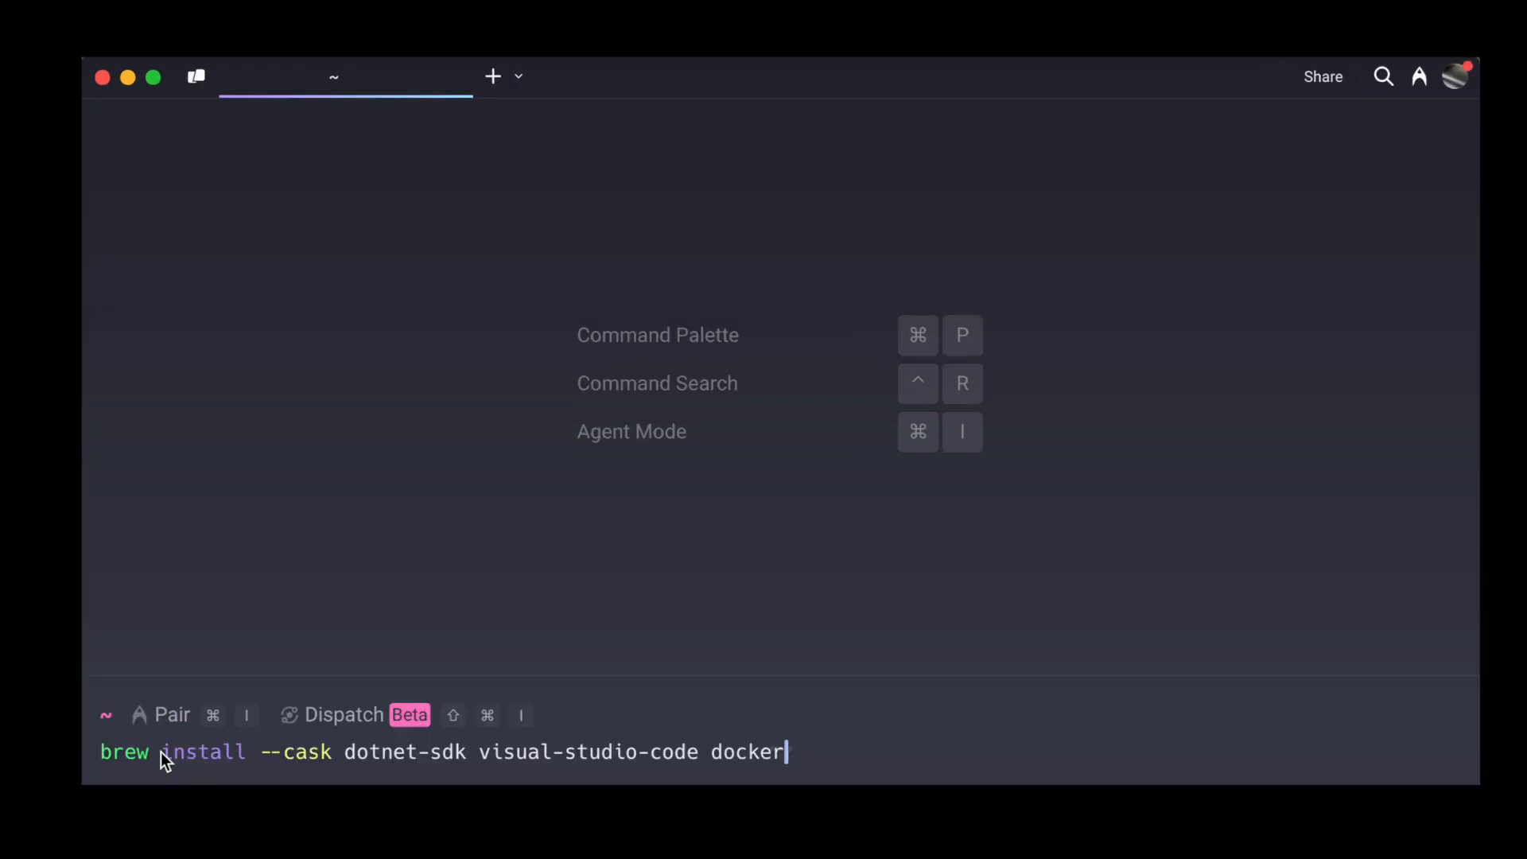
Step: Run brew install --cask for dotnet-sdk, visual-studio-code and docker, and review the output
key("Return")
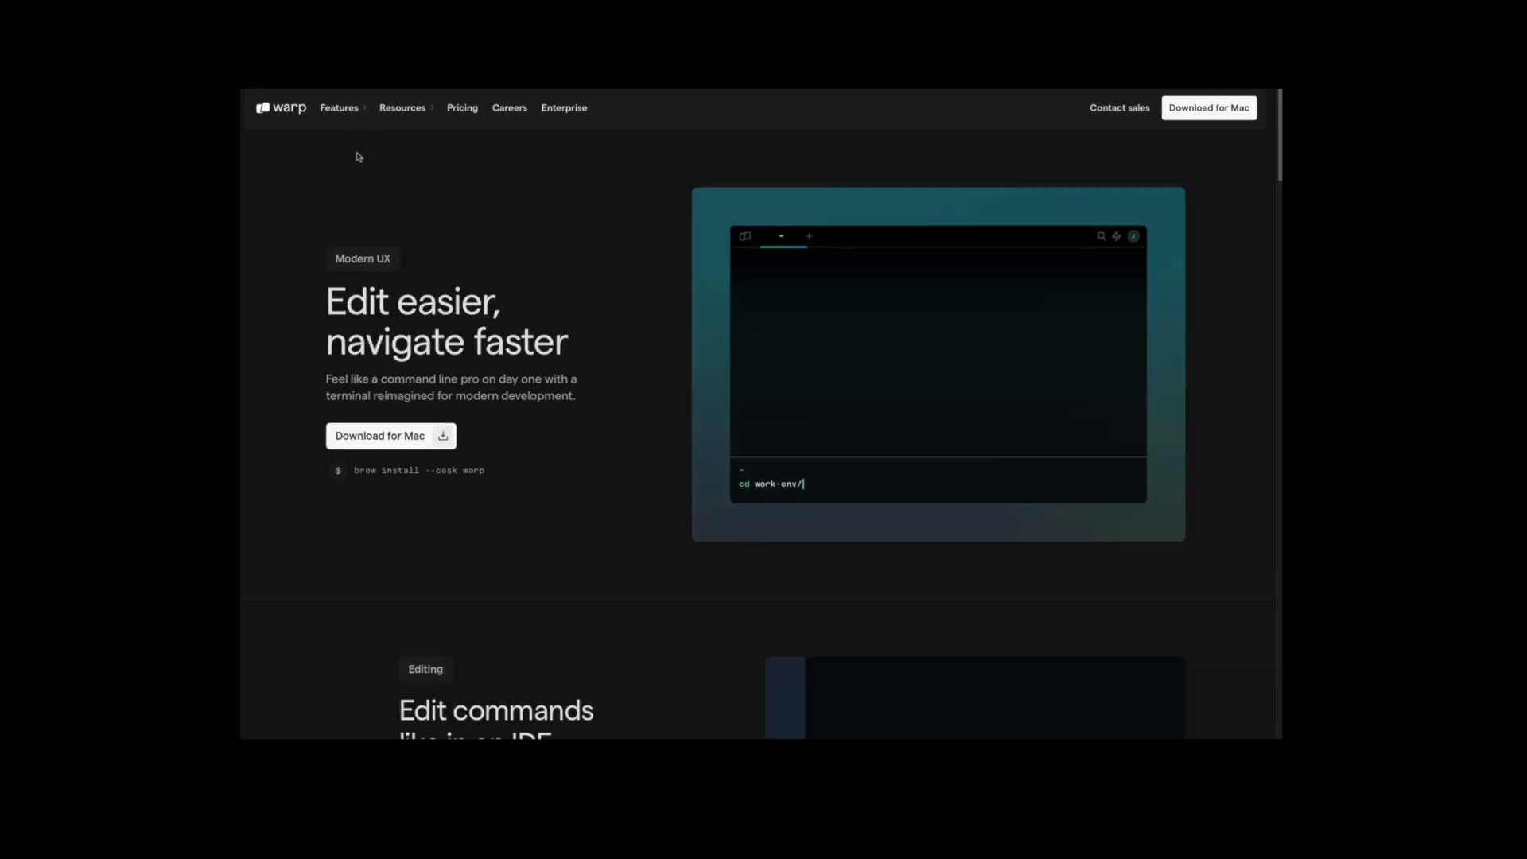
scroll("down", 3)
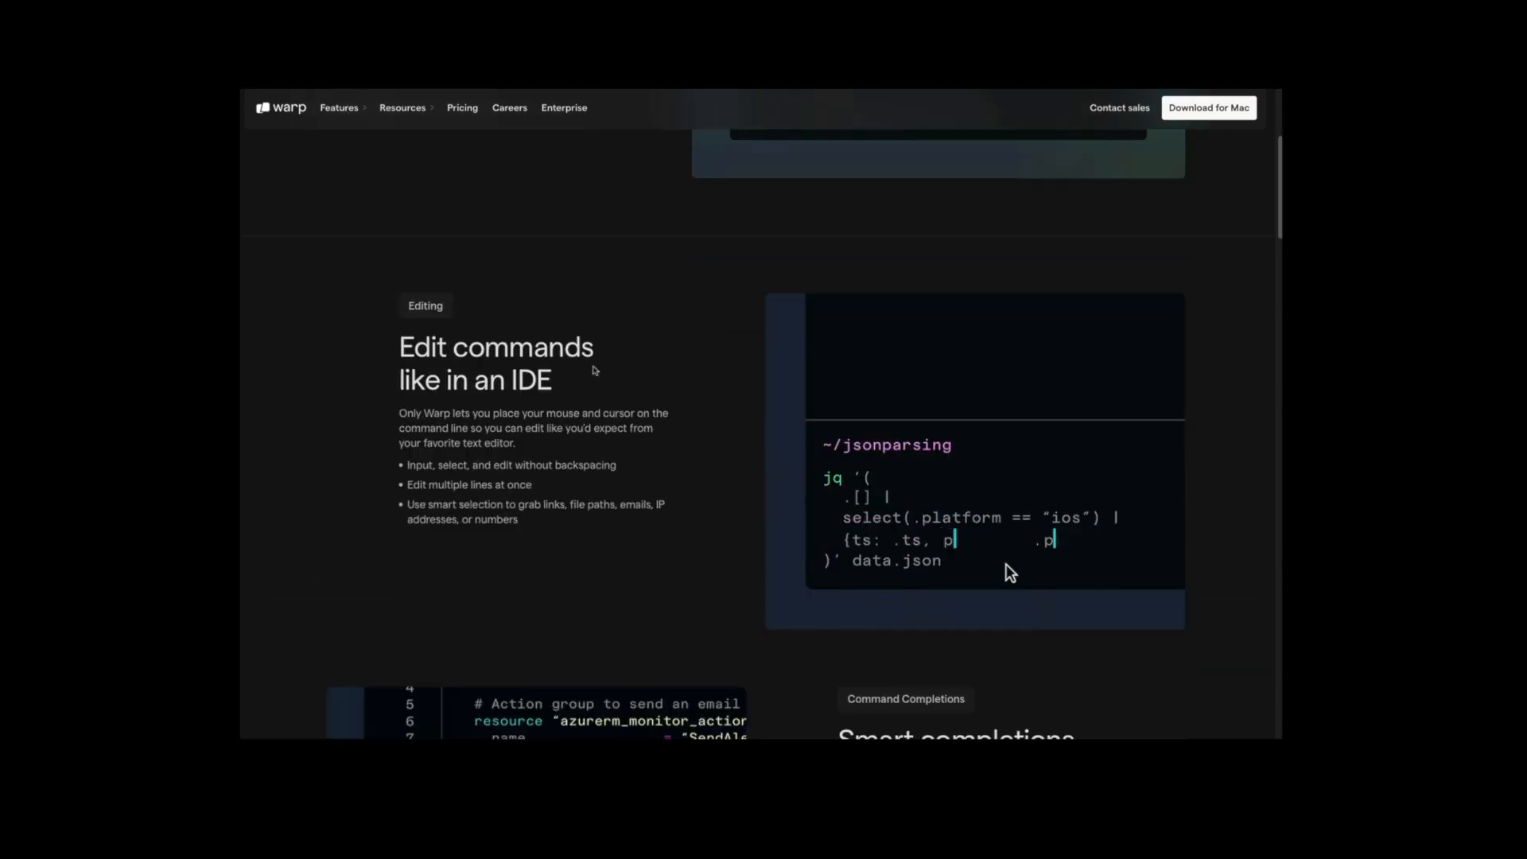
scroll("down", 3)
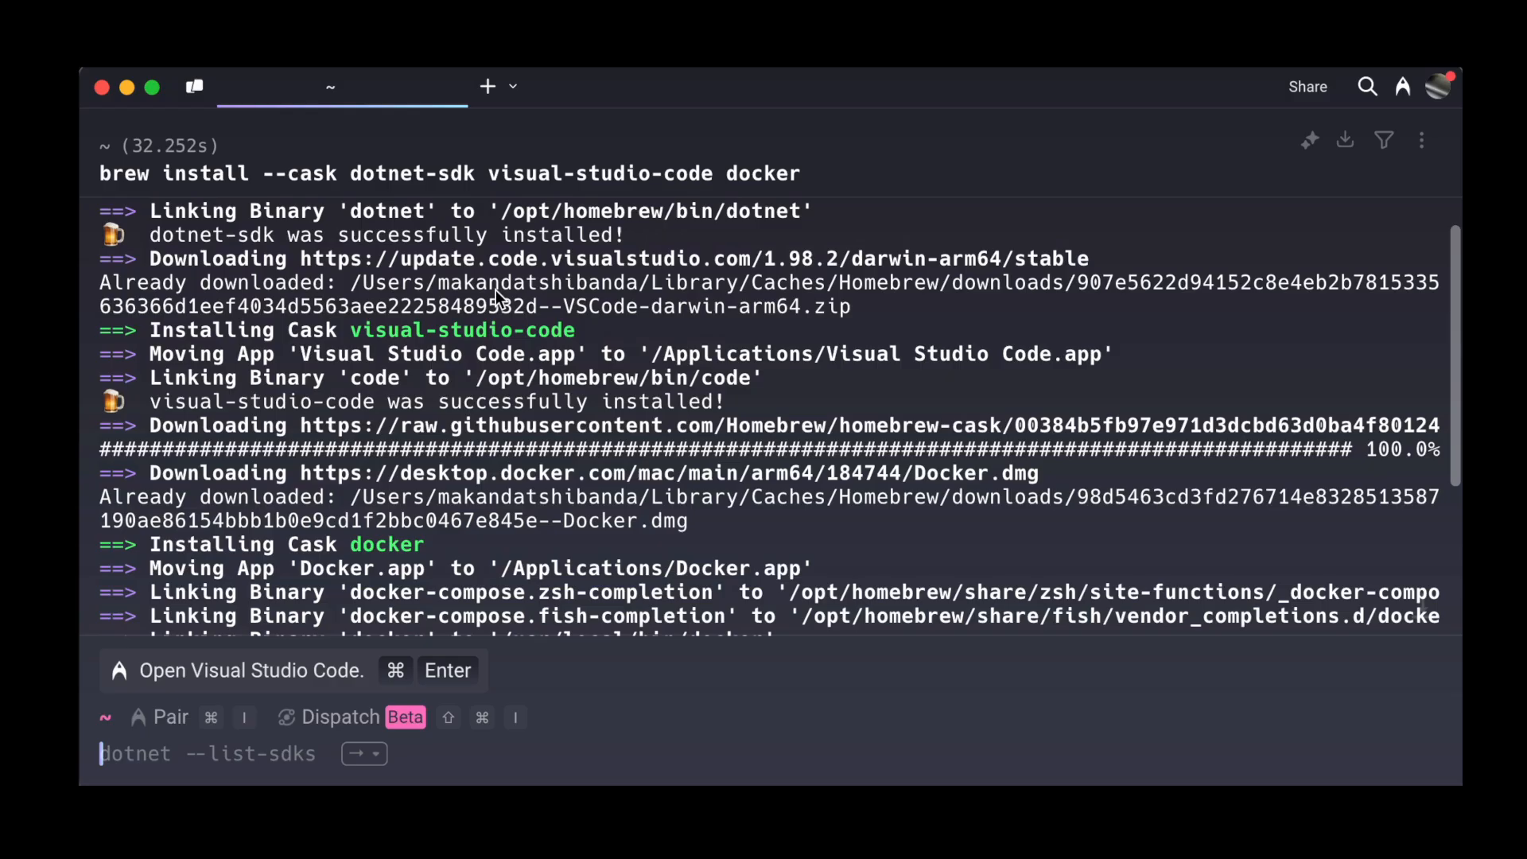
Step: List the installed .NET SDKs and runtimes, confirming SDK 9.0.202
scroll("down", 3)
type("dotnet --list-sdks")
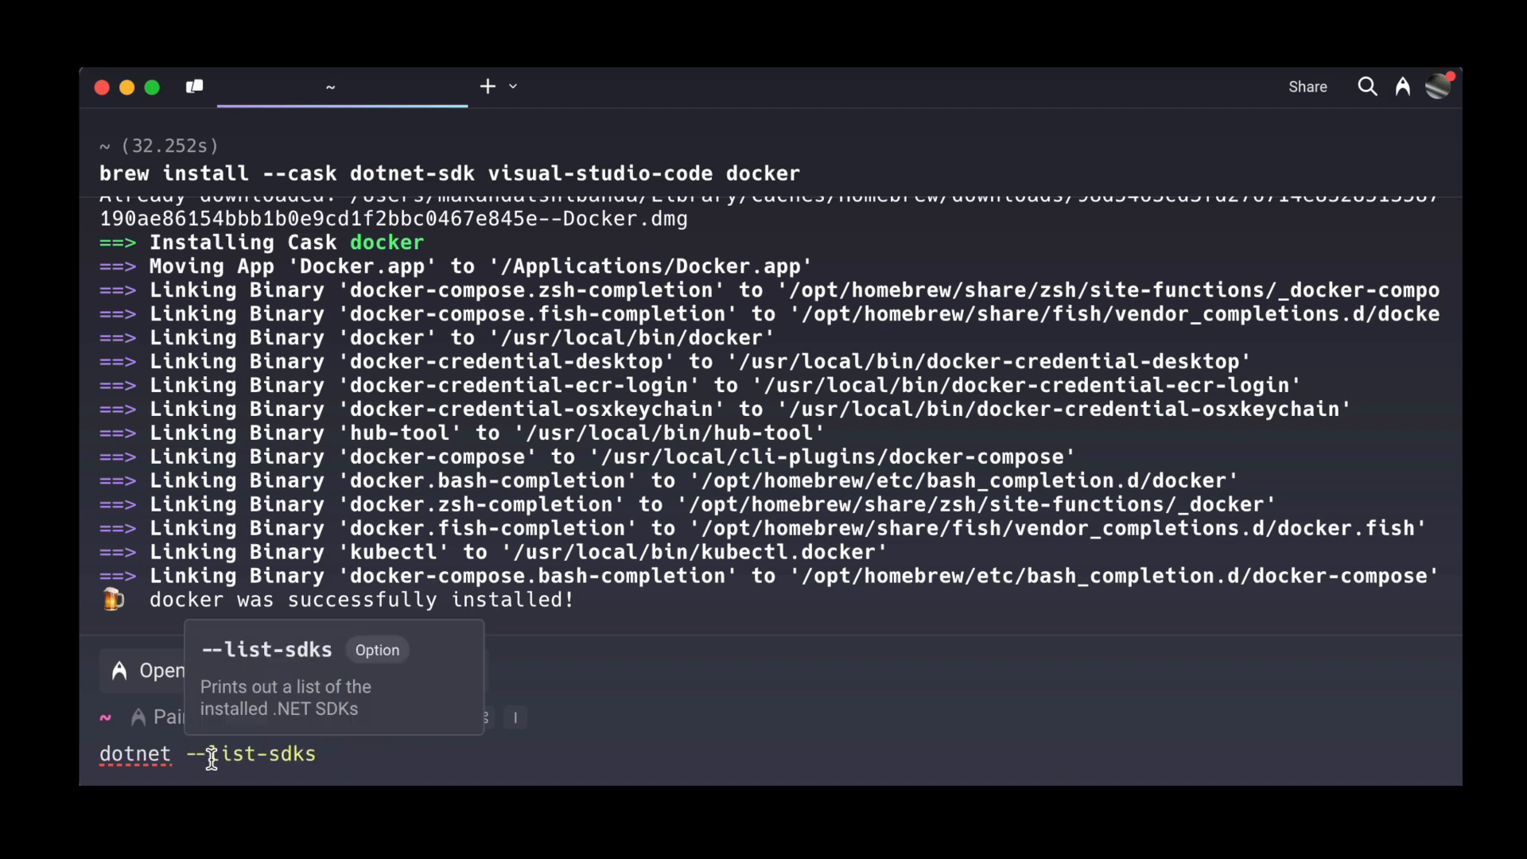
key("Return")
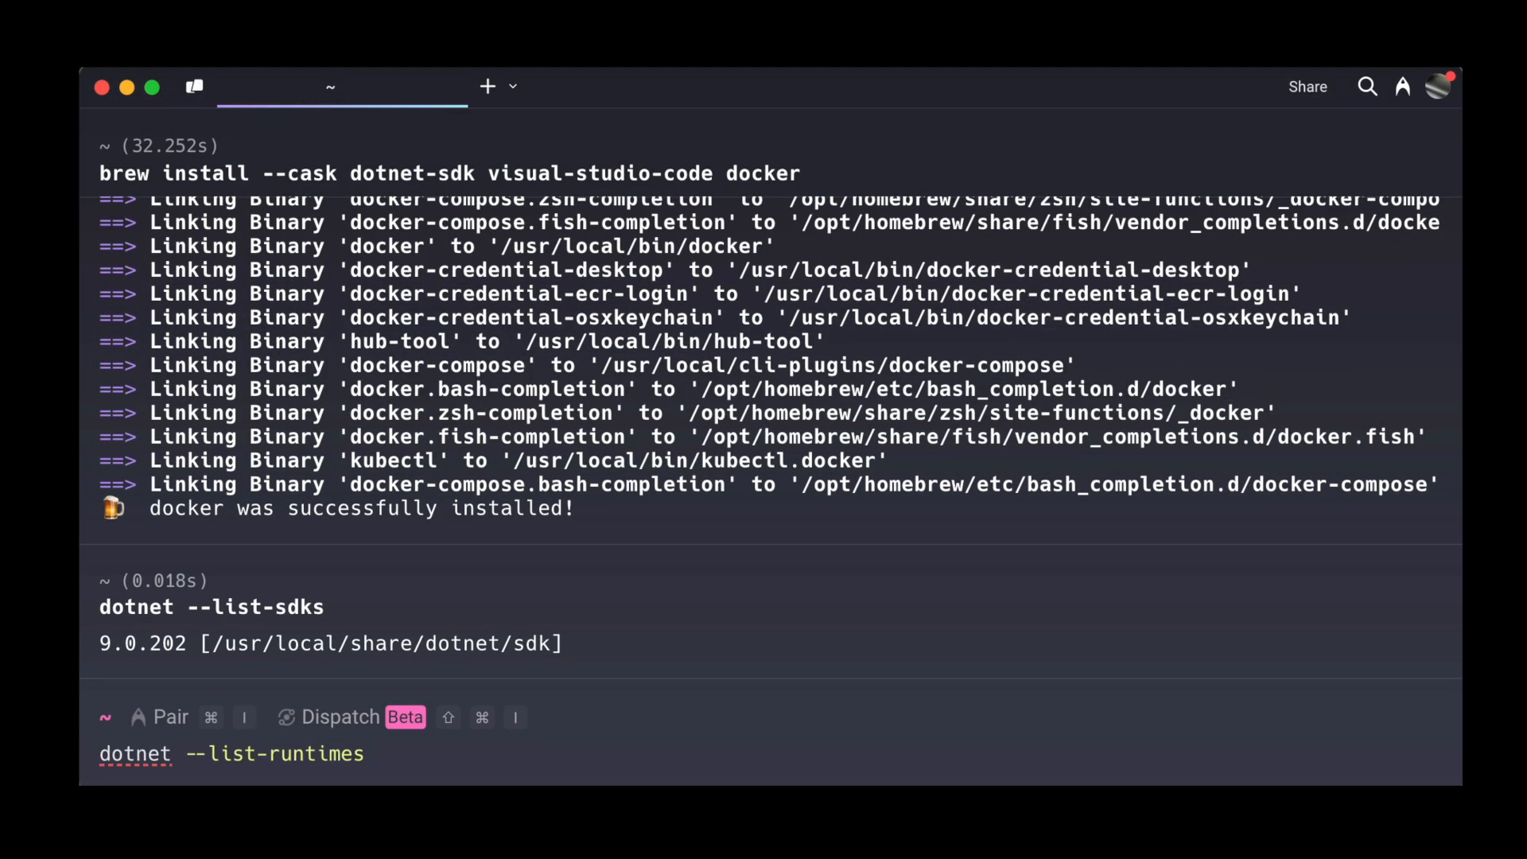
key("Return")
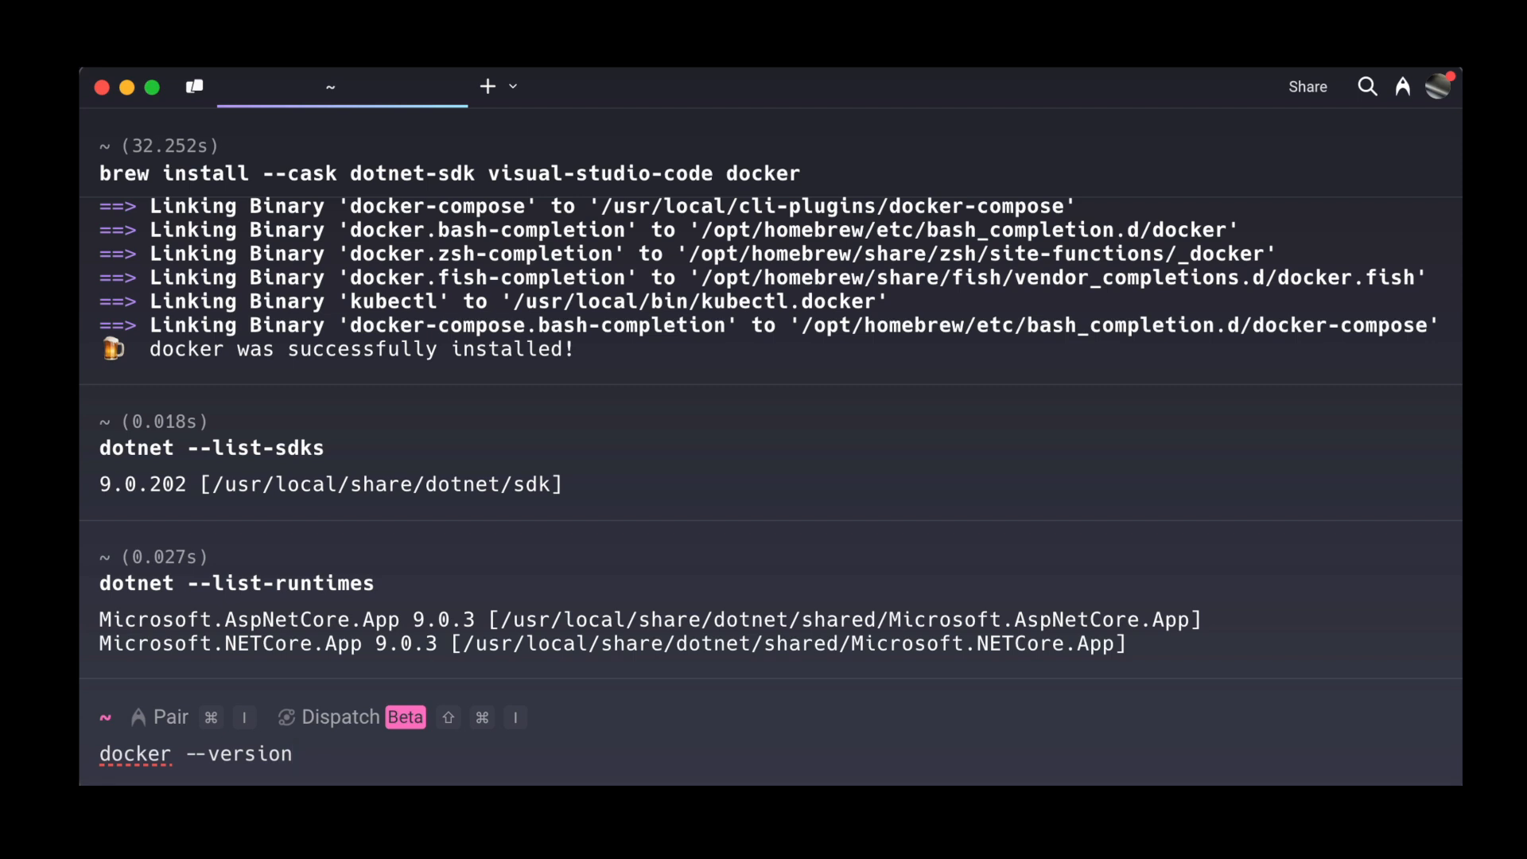
Step: Confirm Docker 28.0.1 and git 2.39.5, then launch VS Code on the home folder
key("Return")
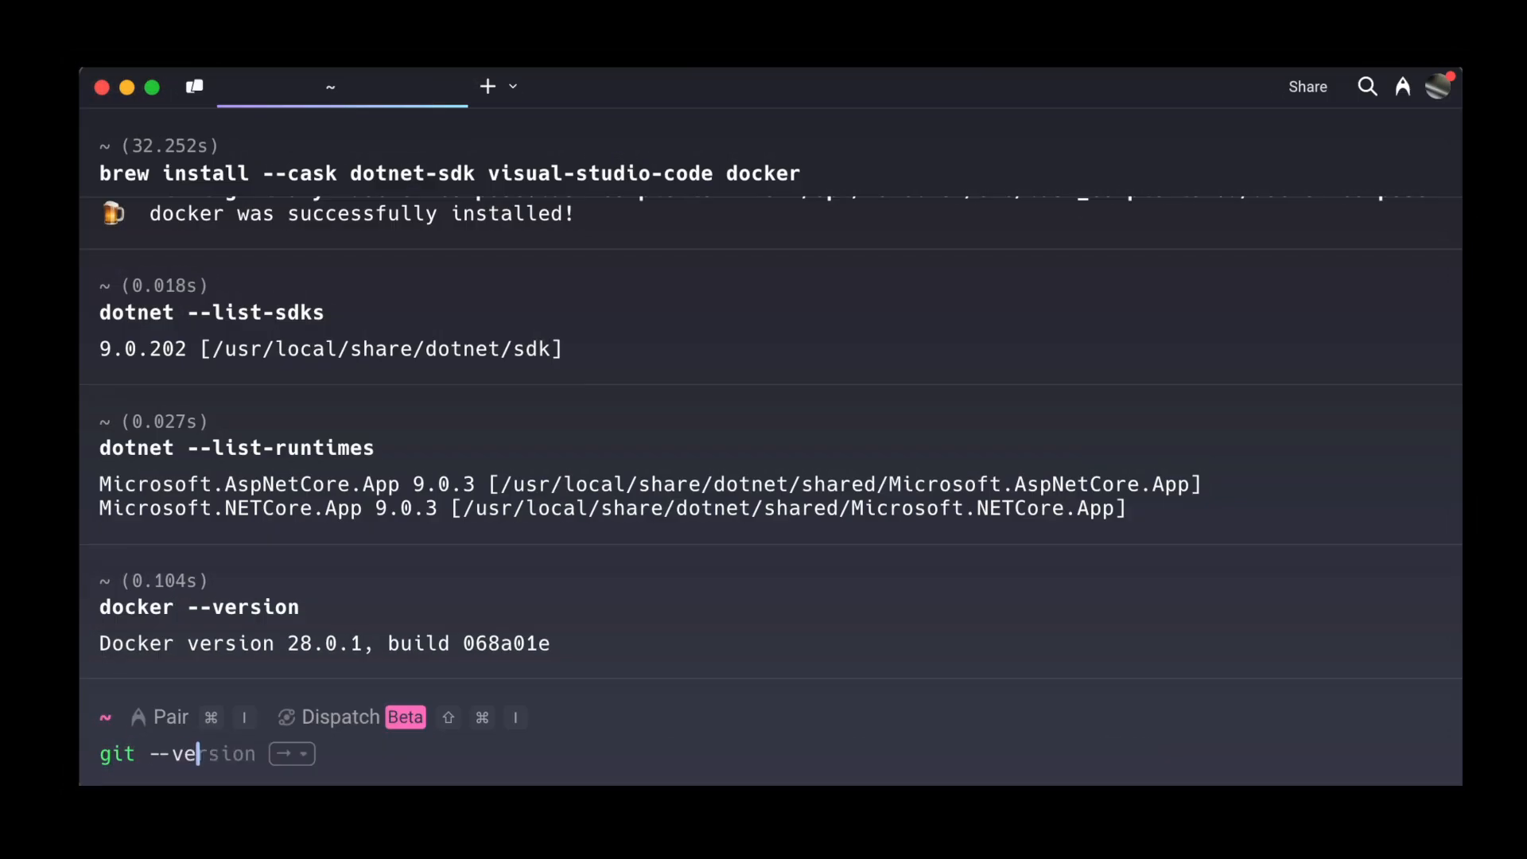
key("Return")
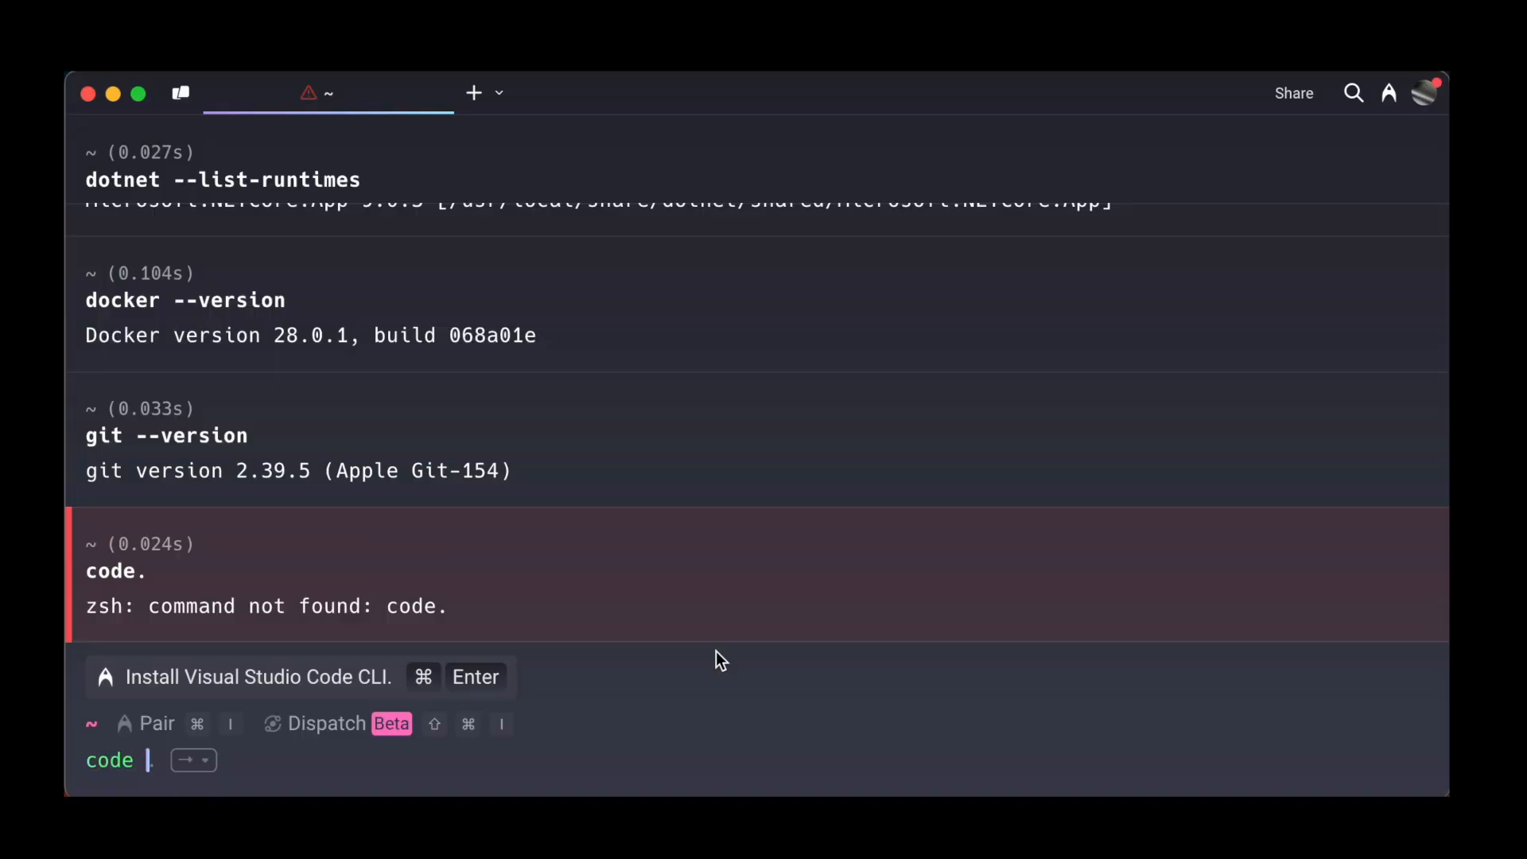
key("Return")
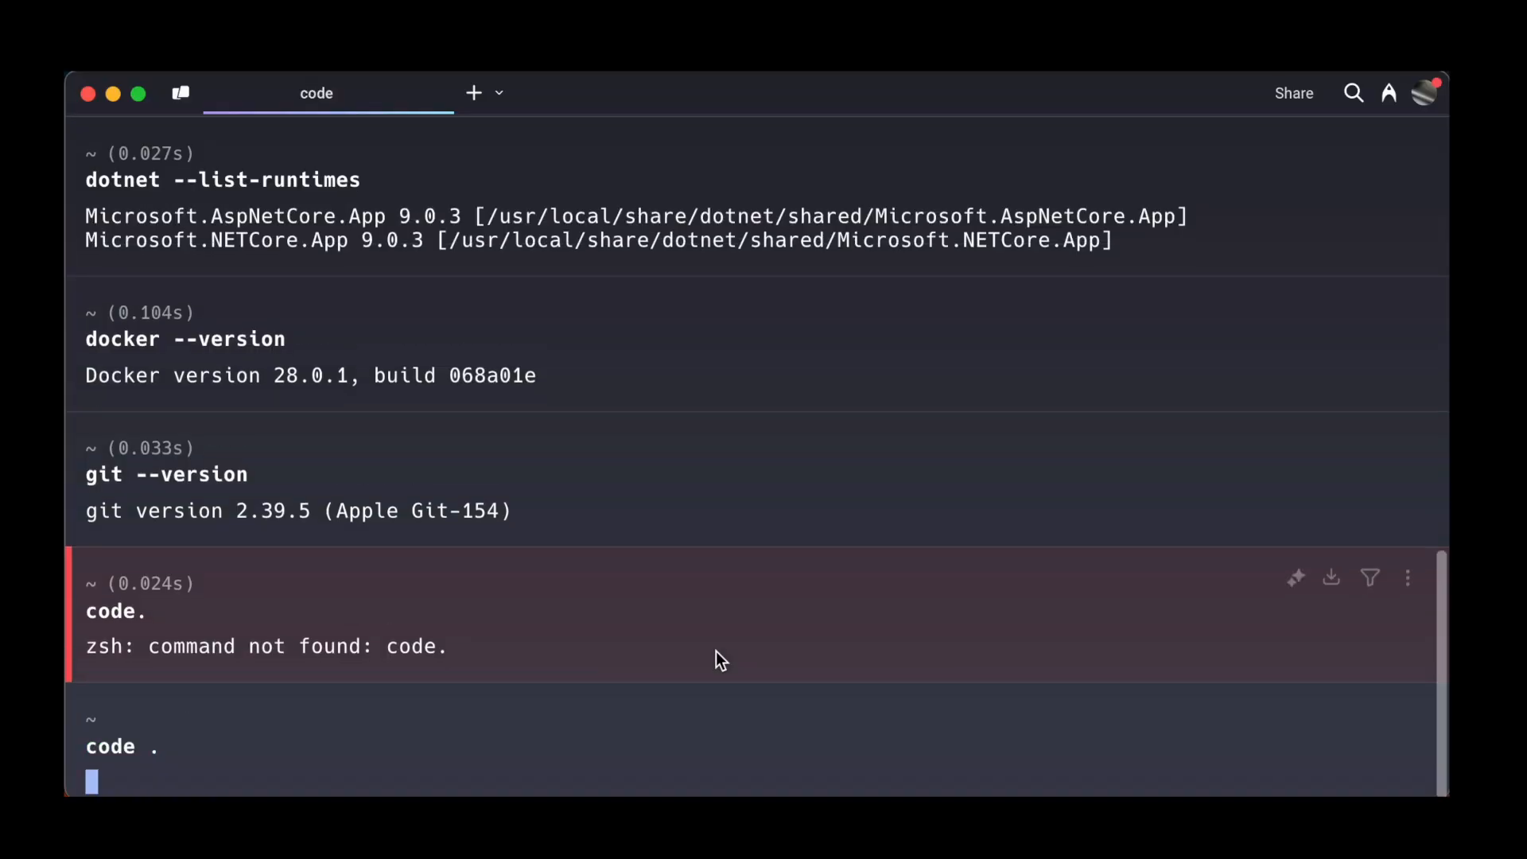
key("Return")
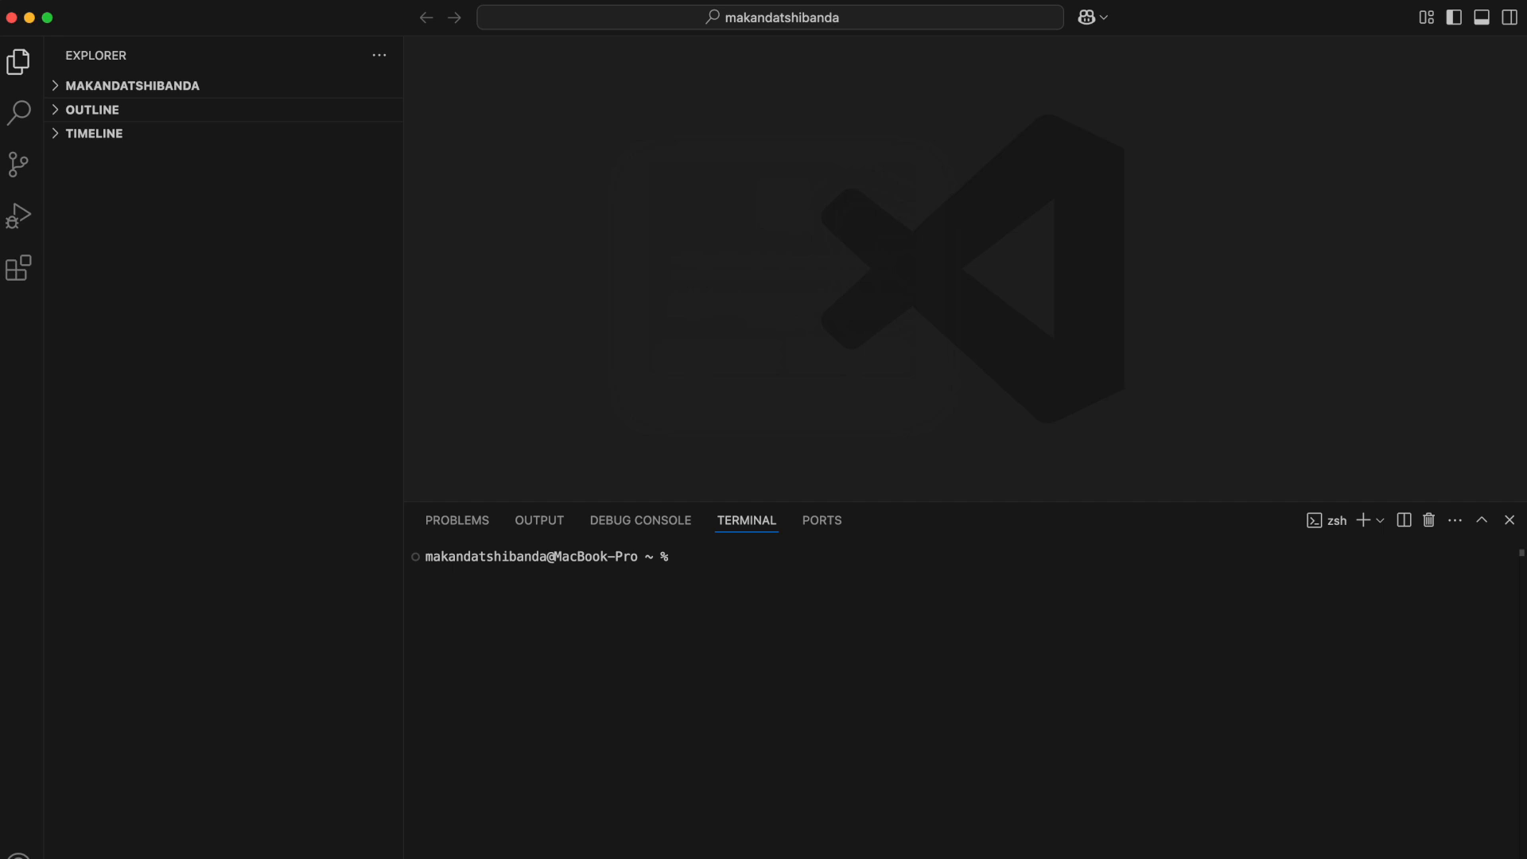
mouse_move(19, 269)
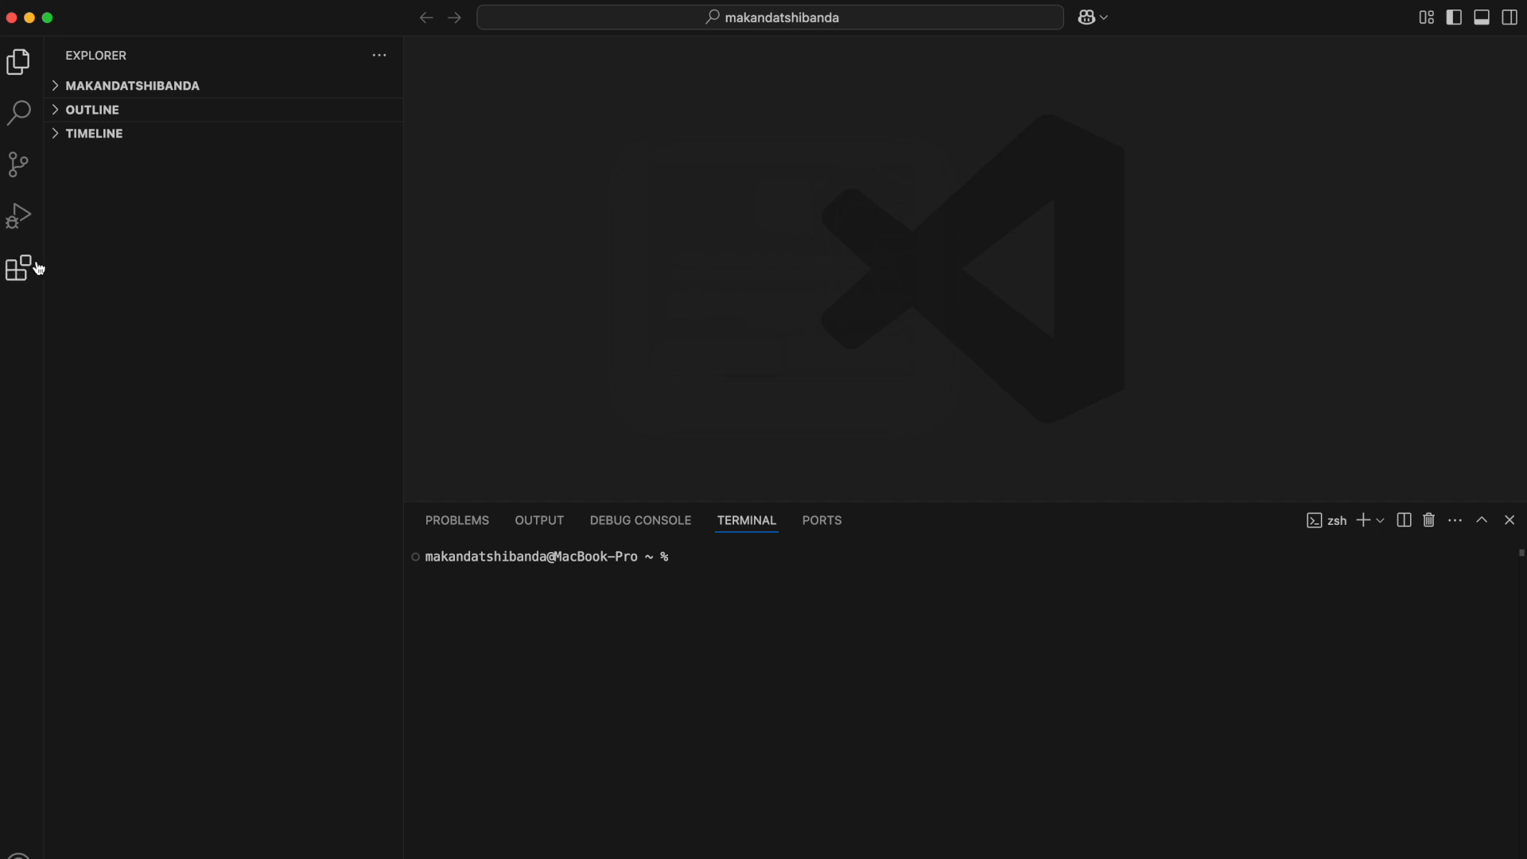
Step: Install Microsoft's C# Dev Kit extension from the Recommended extensions list
left_click(19, 270)
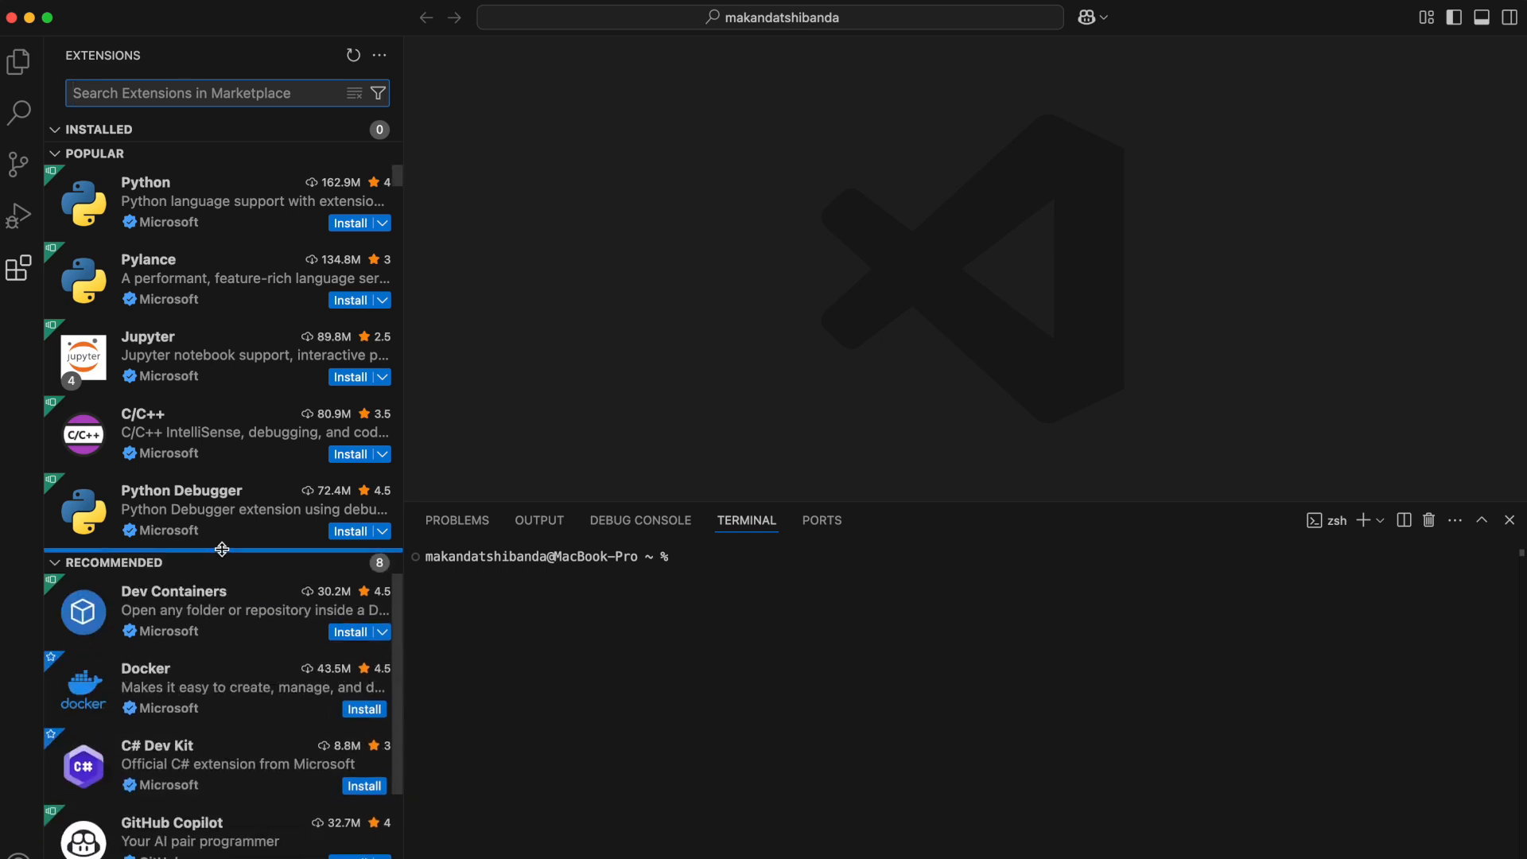
left_click(94, 152)
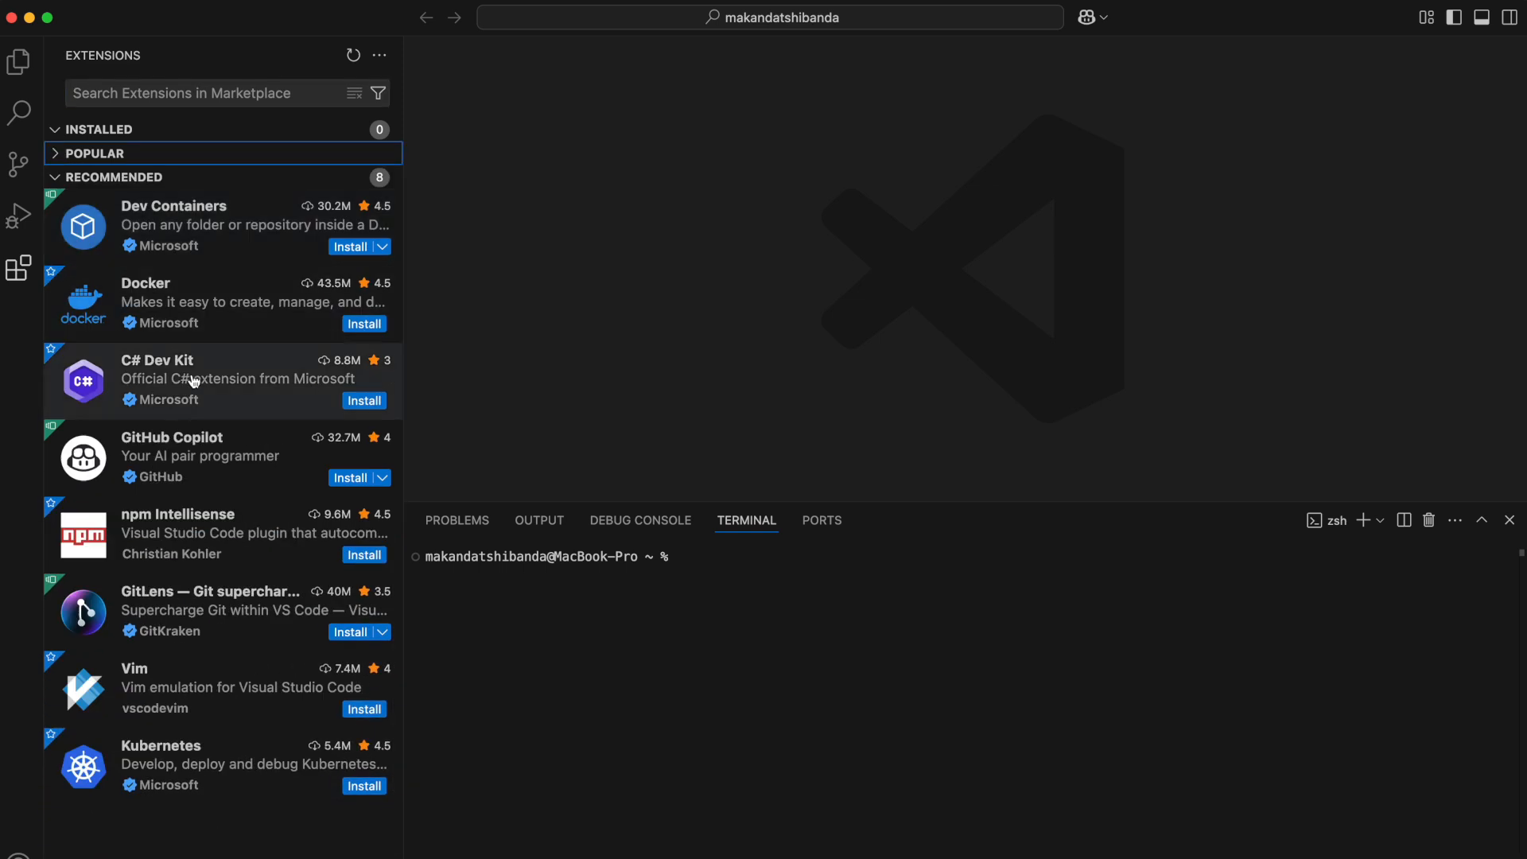
left_click(363, 400)
type("m")
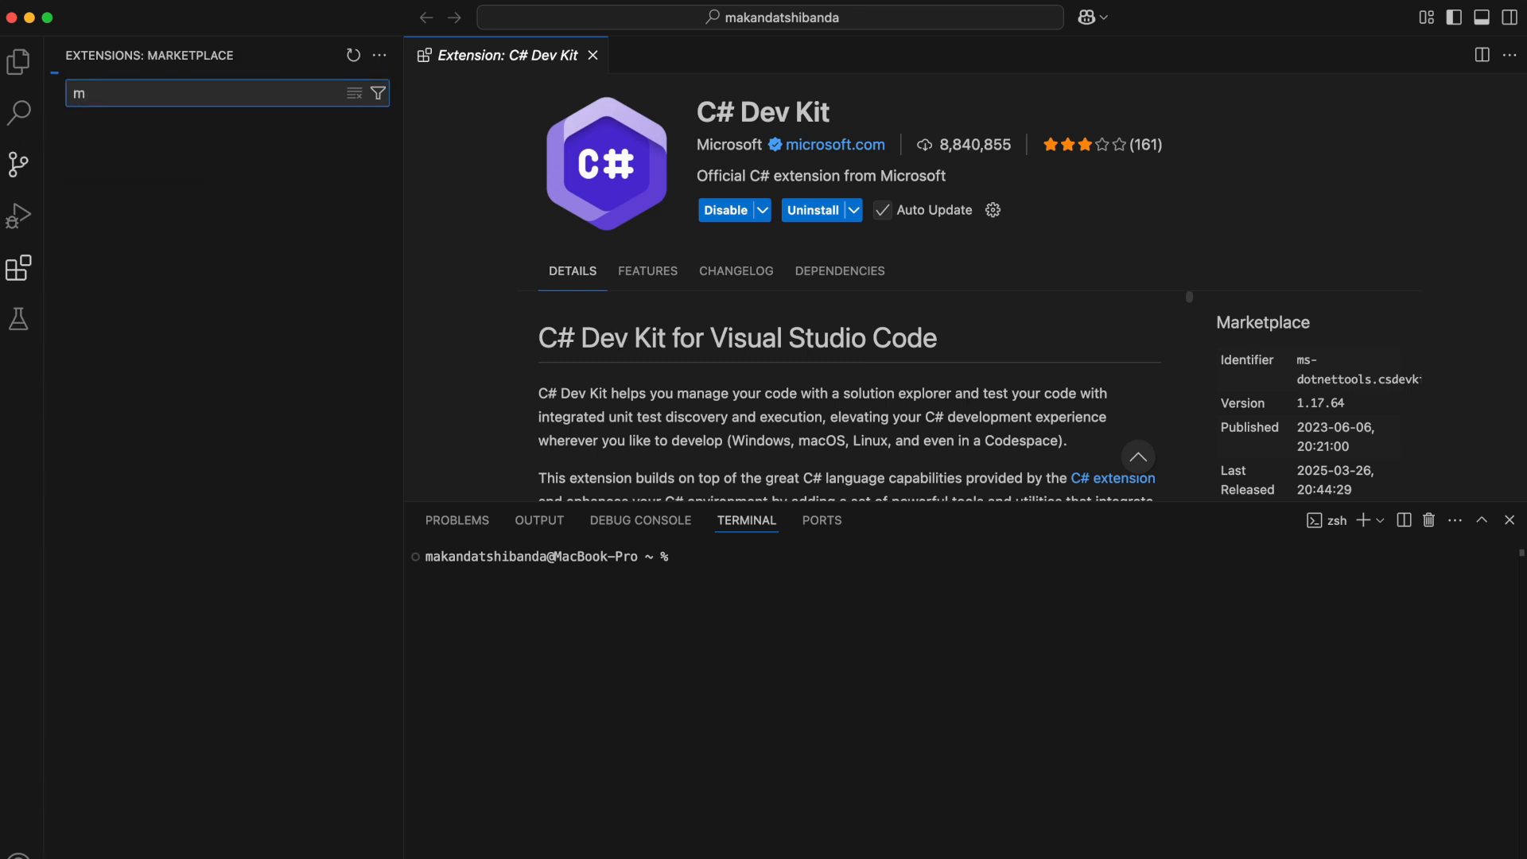
Step: Search the Marketplace for mssql to install the SQL Server (mssql) extension
type("ssql")
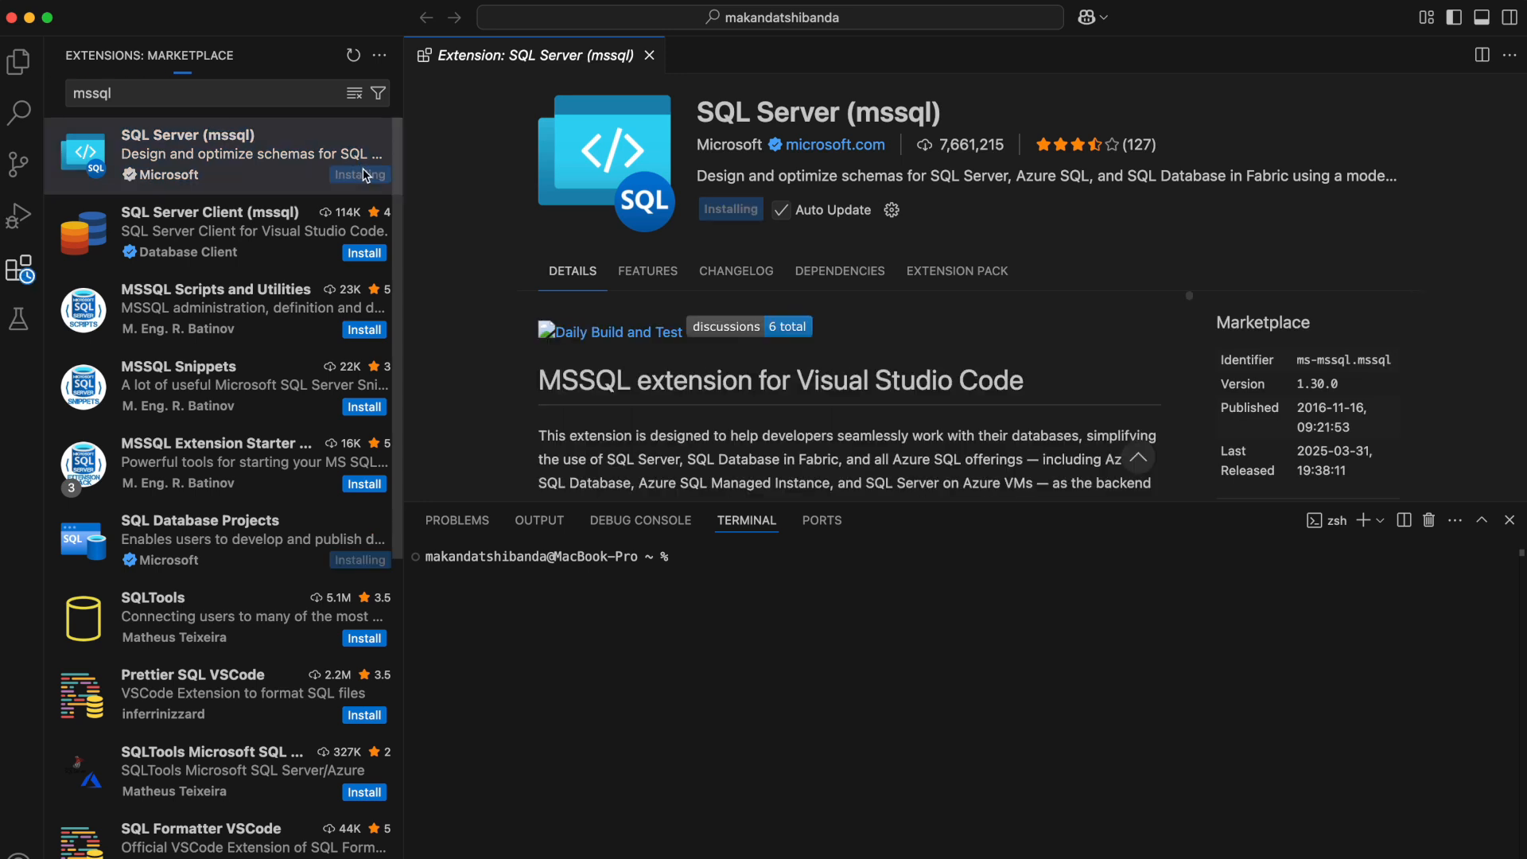
mouse_move(360, 175)
type("github themem")
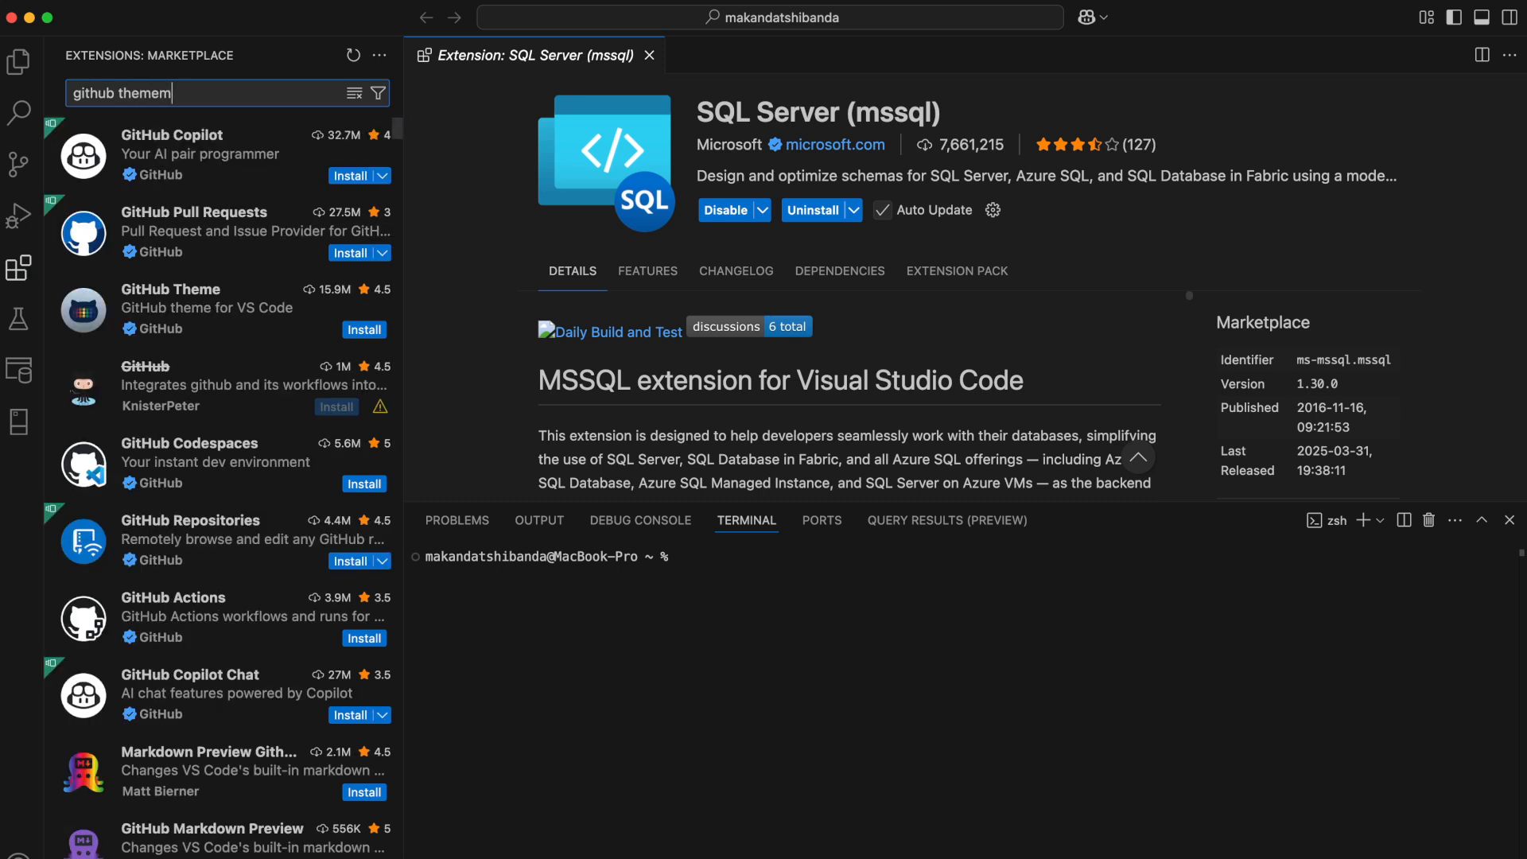
Step: Install the GitHub Theme extension and apply the GitHub Dark colour theme
left_click(206, 154)
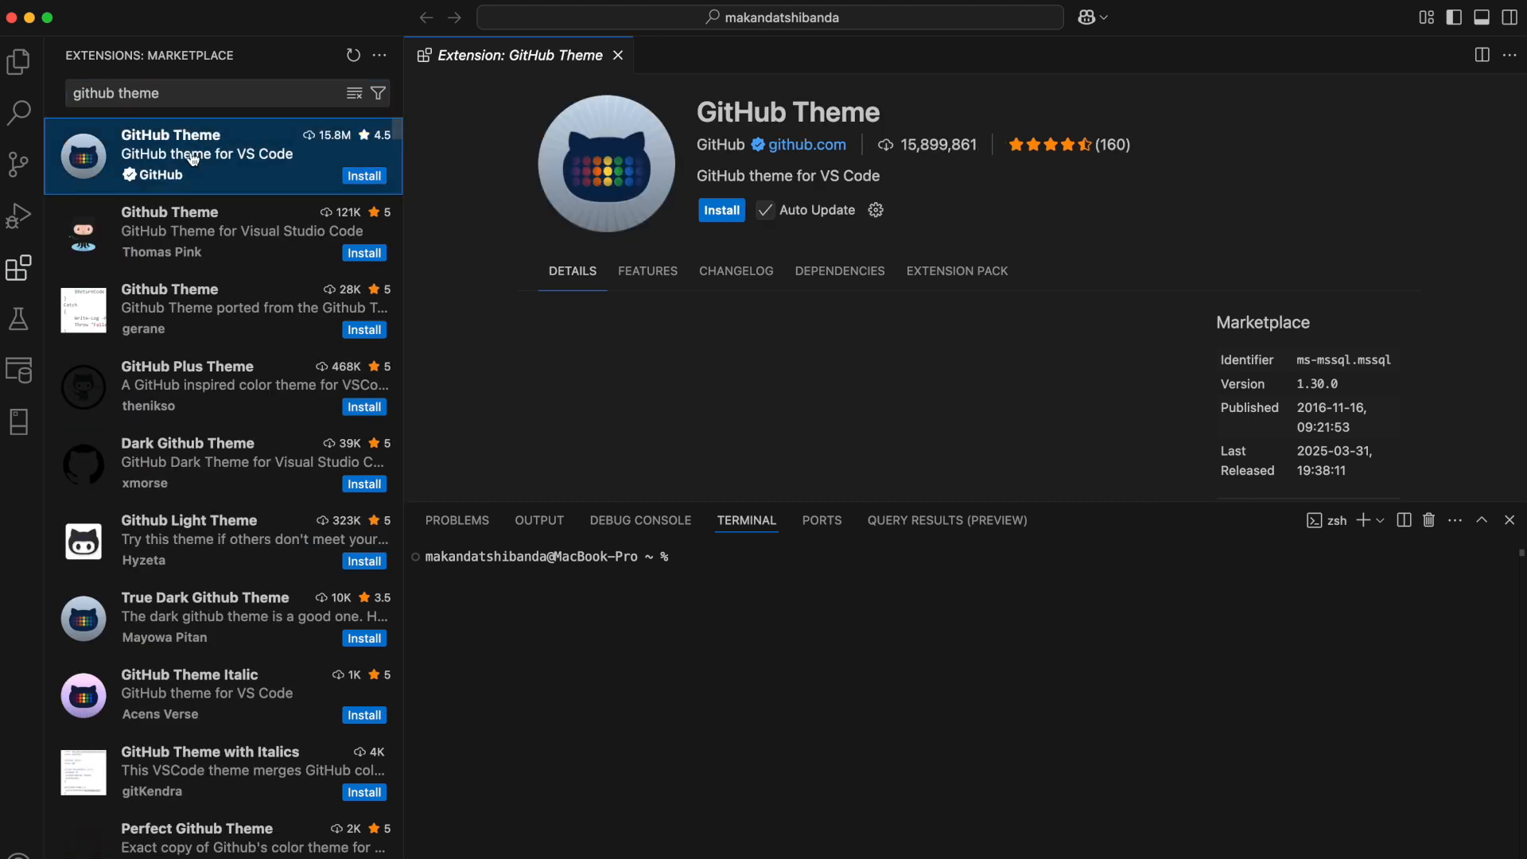
left_click(721, 209)
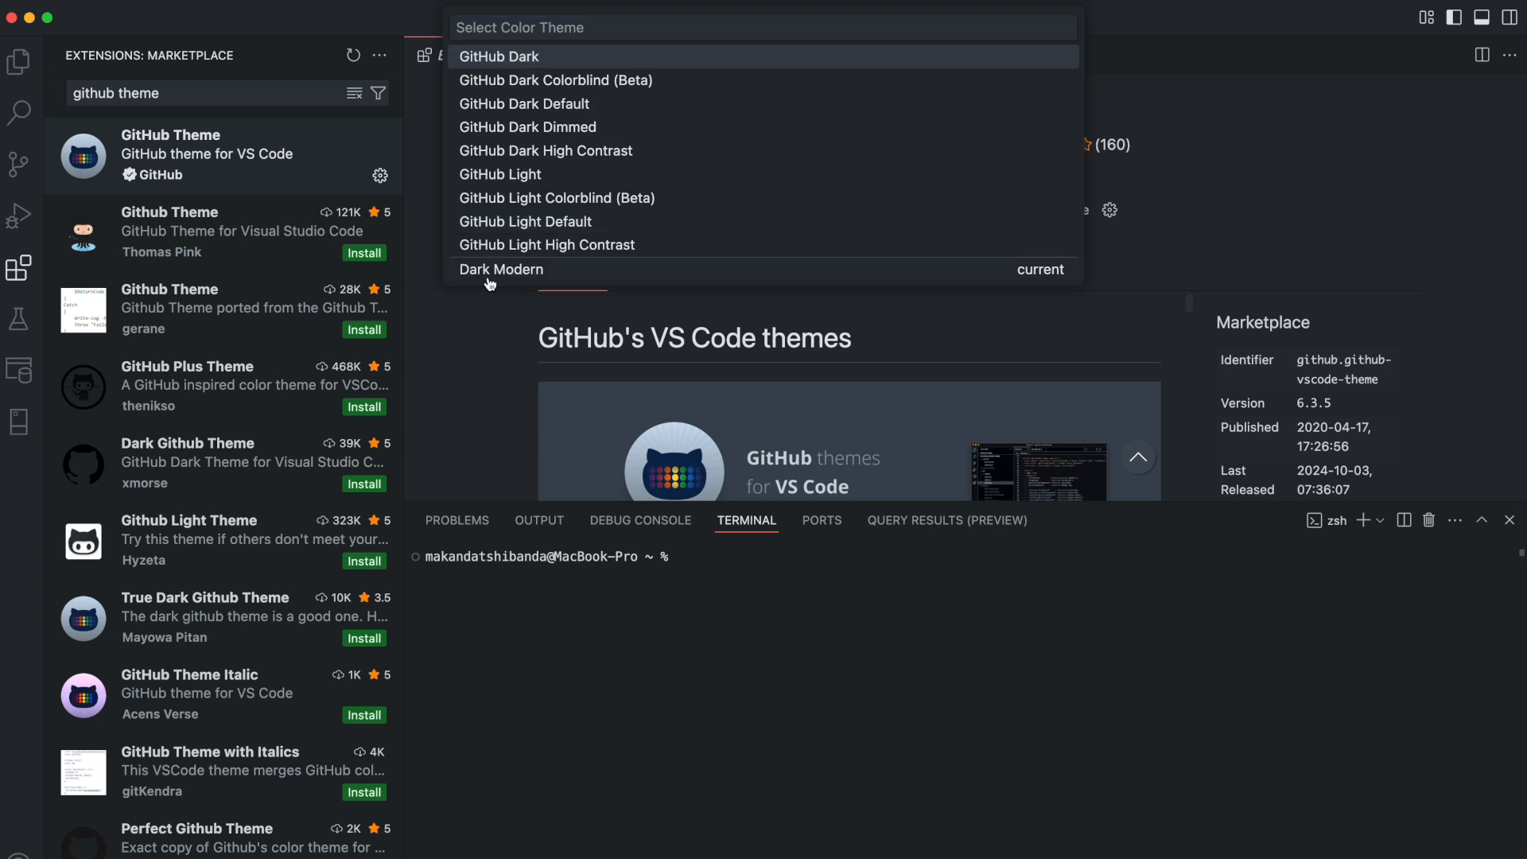
key("Escape")
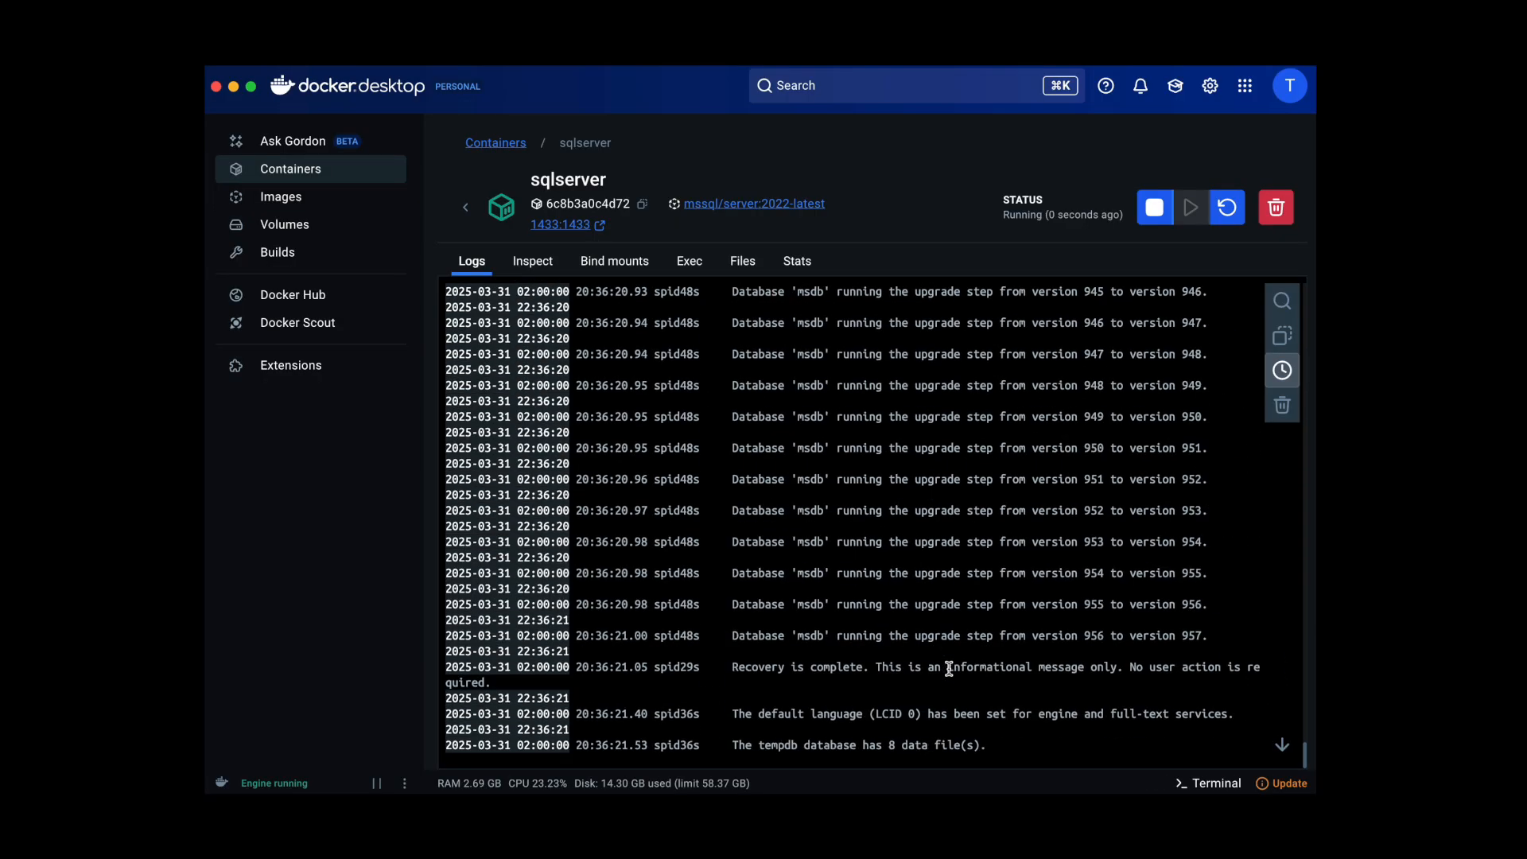
scroll("up", 3)
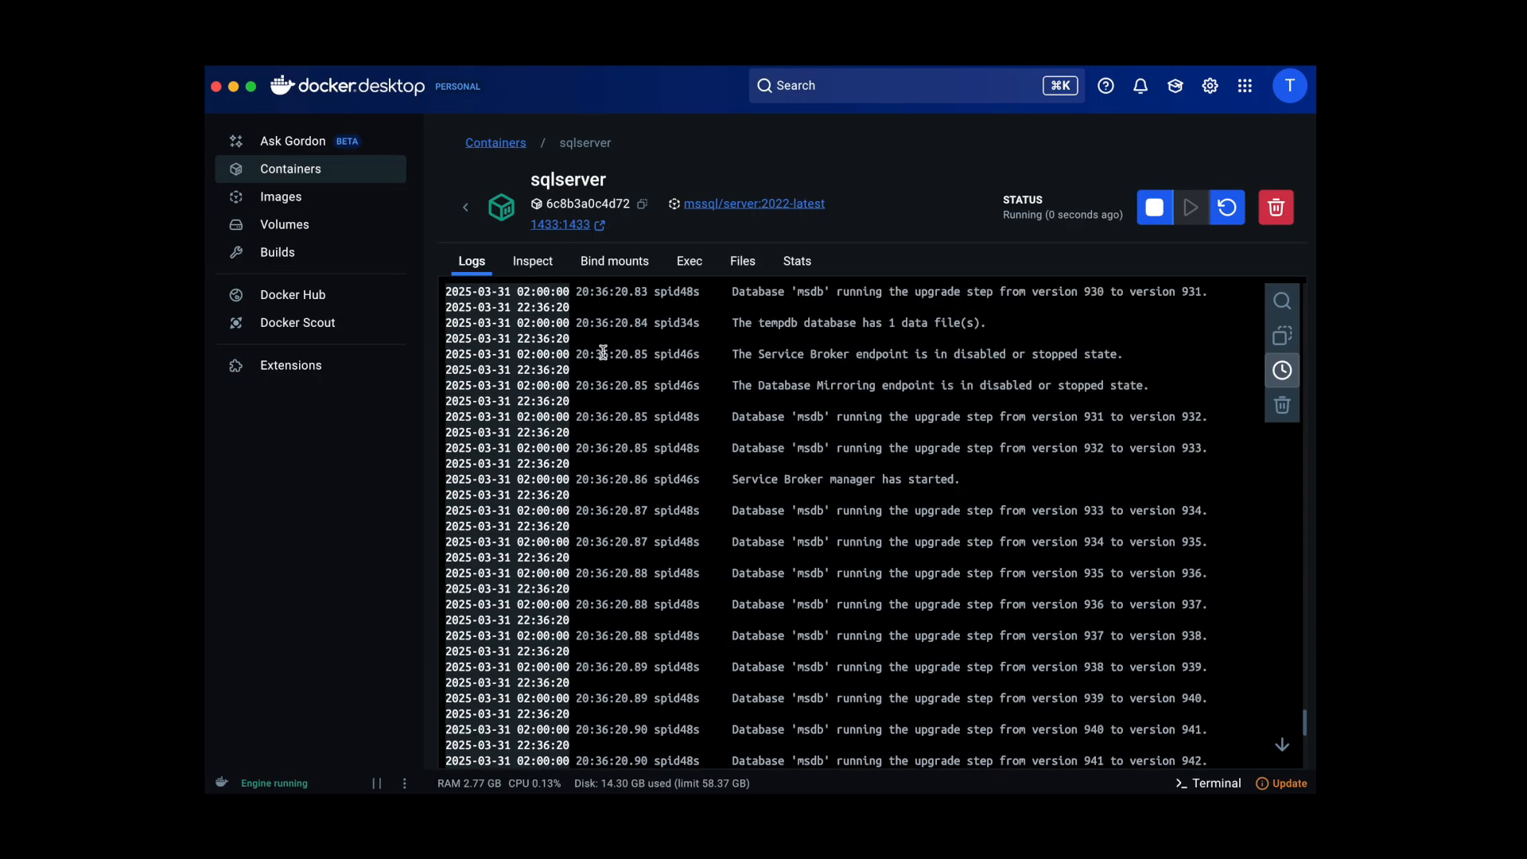
left_click(532, 260)
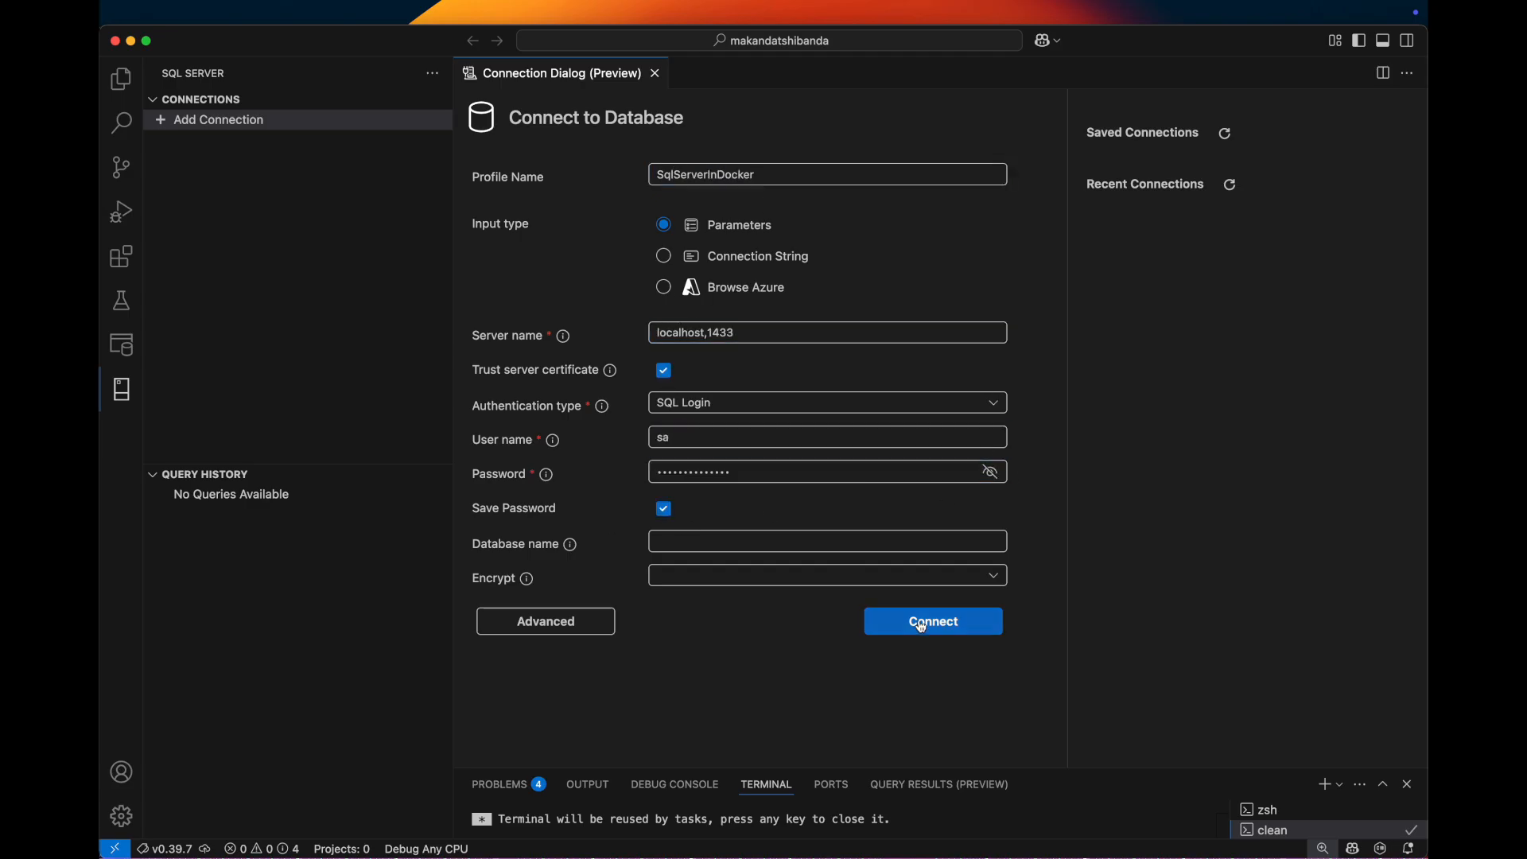
Step: Submit the SqlServerInDocker connection to localhost,1433 with SQL login sa
left_click(933, 621)
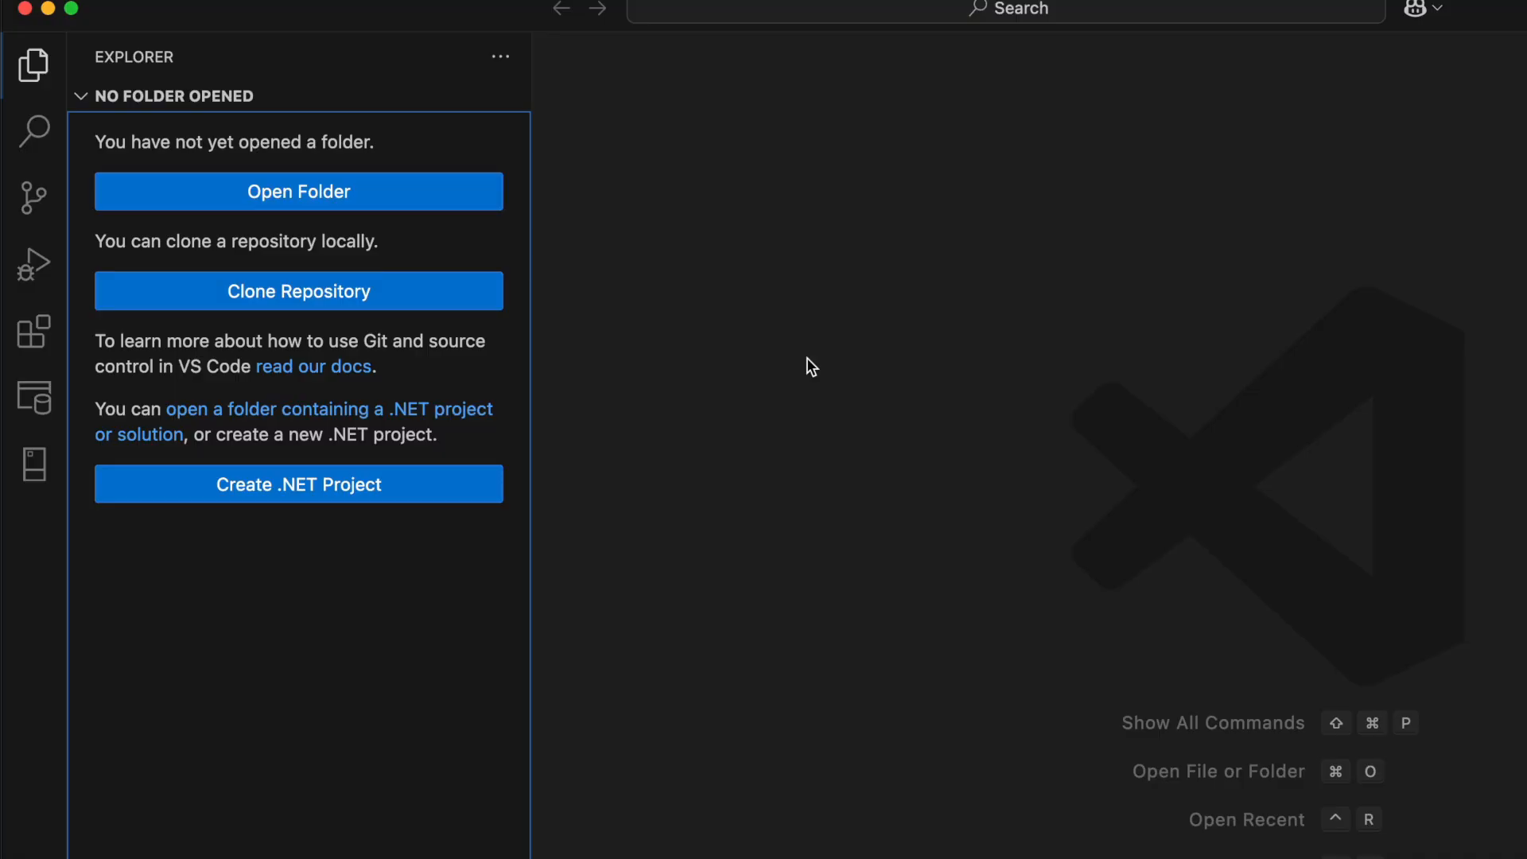
Step: Create a Blazor Web App project named BlazorAppOnMac with .NET: New Project
scroll("down", 3)
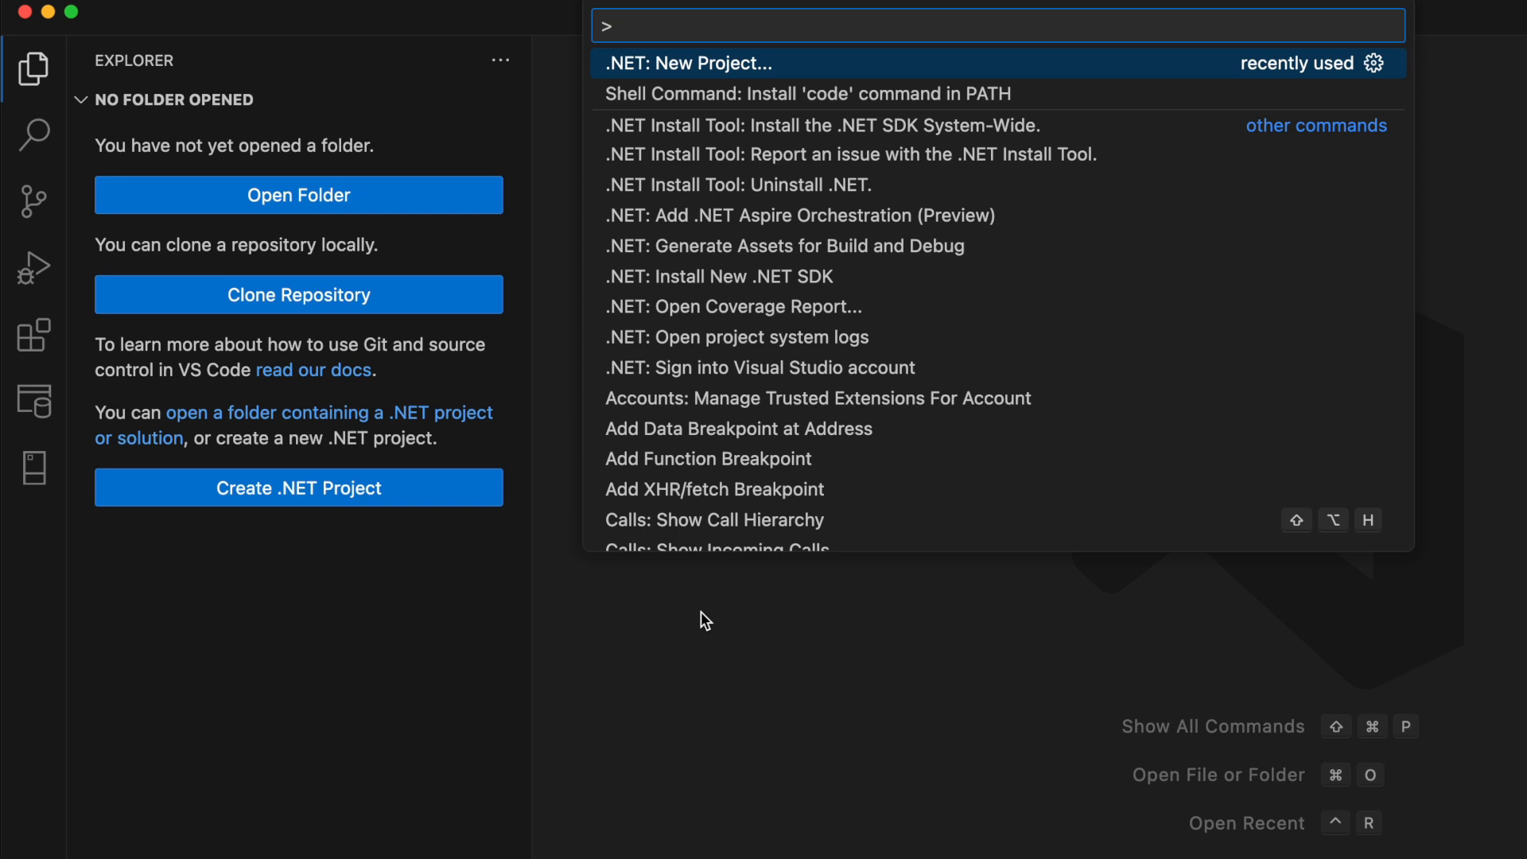
mouse_move(741, 487)
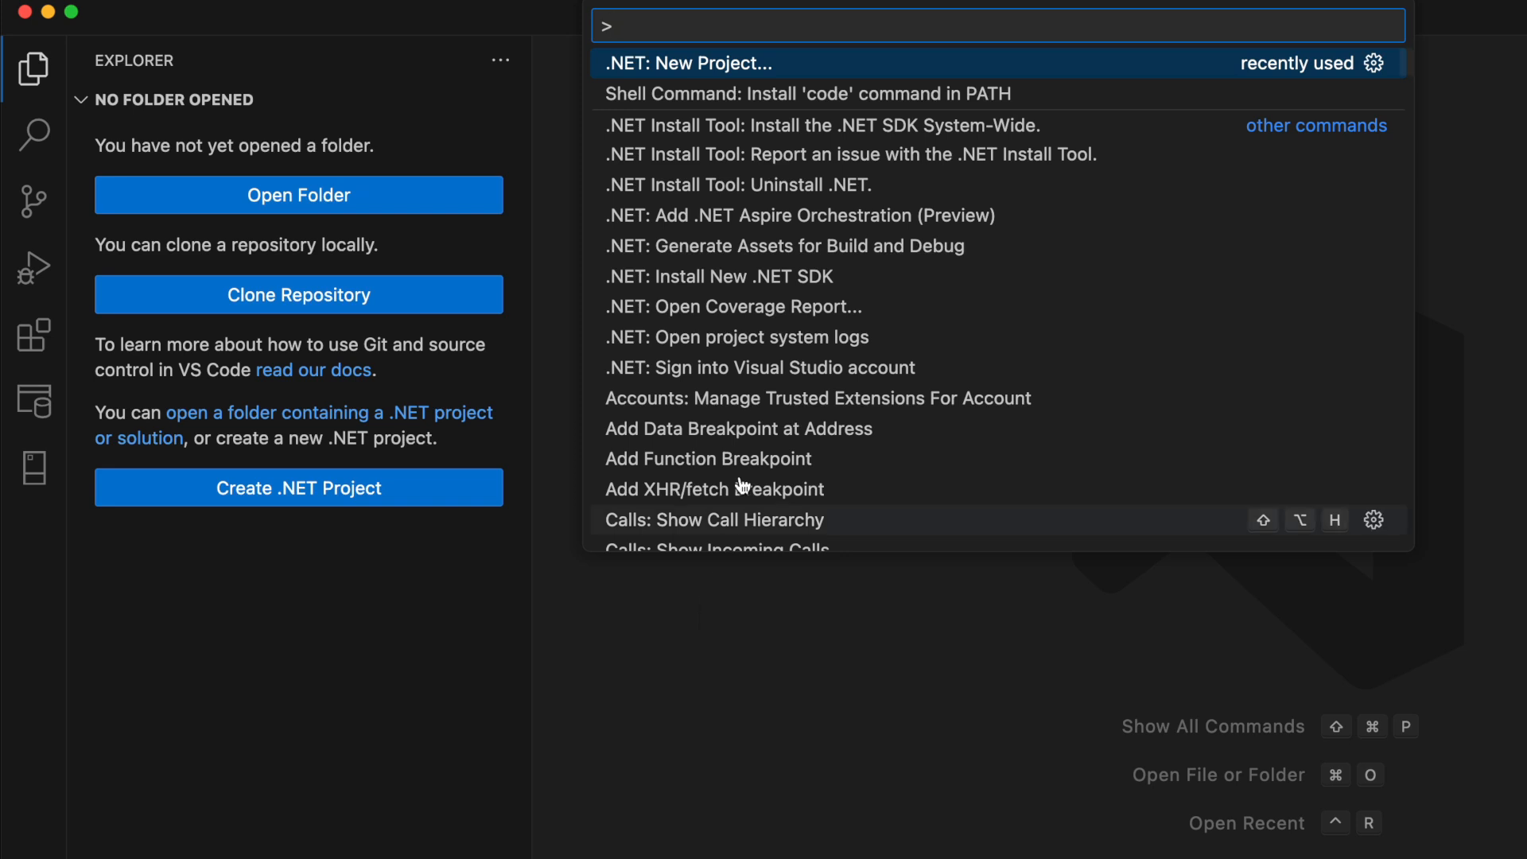
left_click(687, 64)
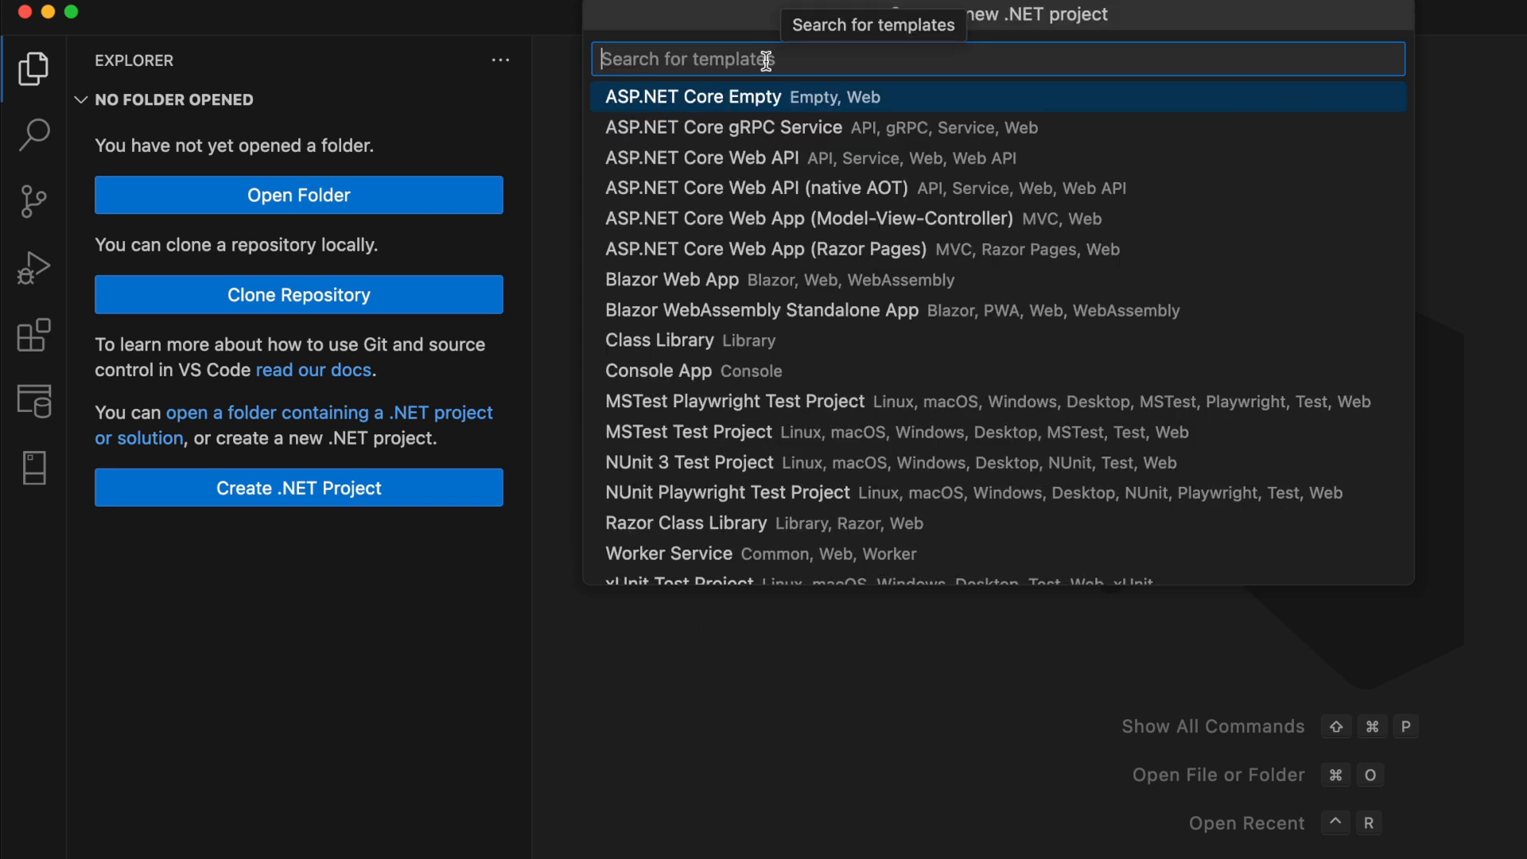
mouse_move(773, 265)
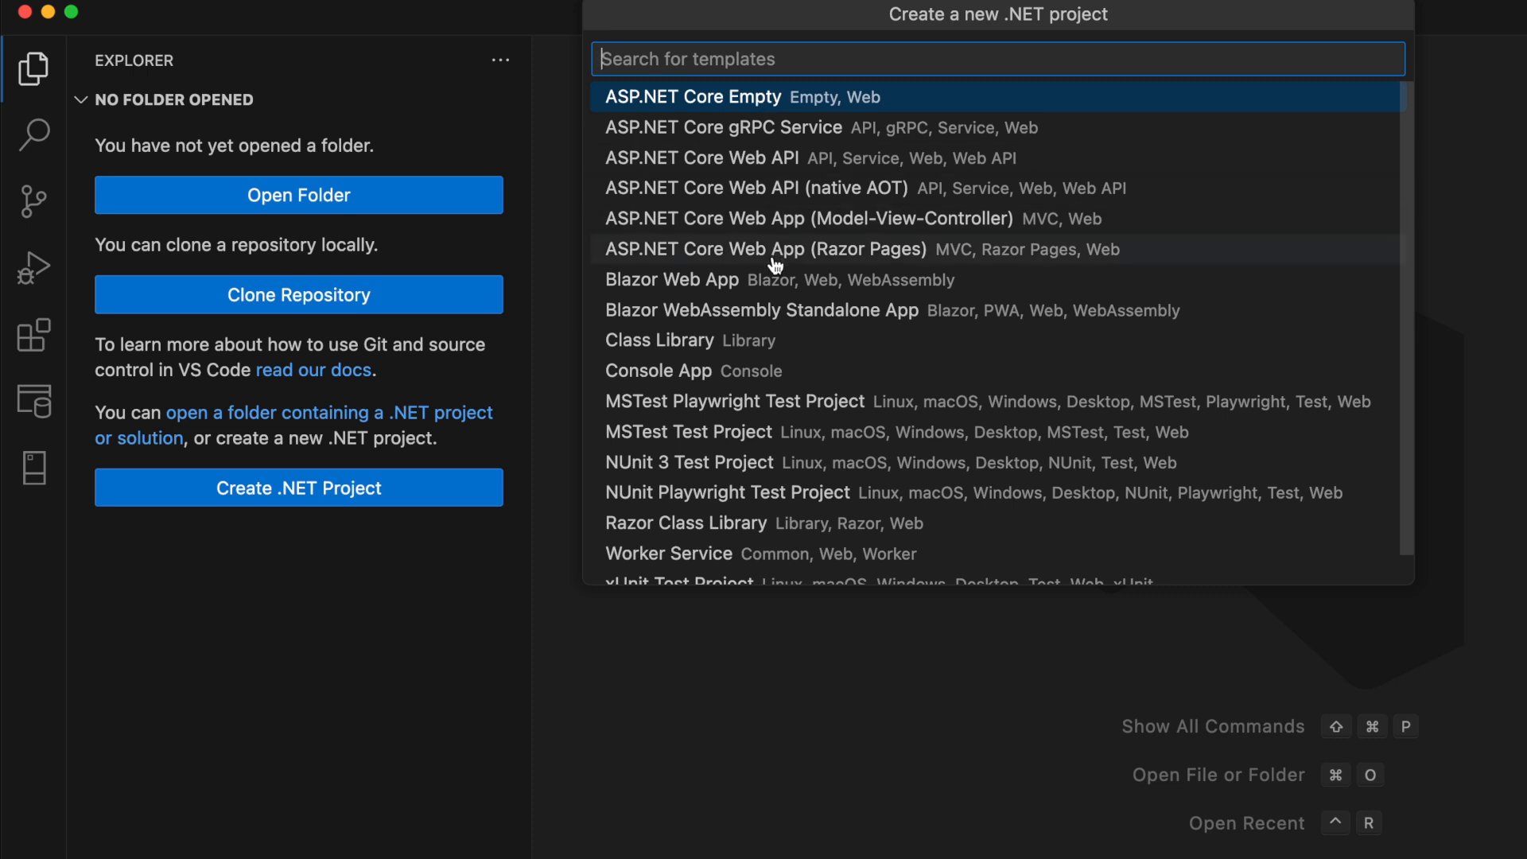
mouse_move(769, 285)
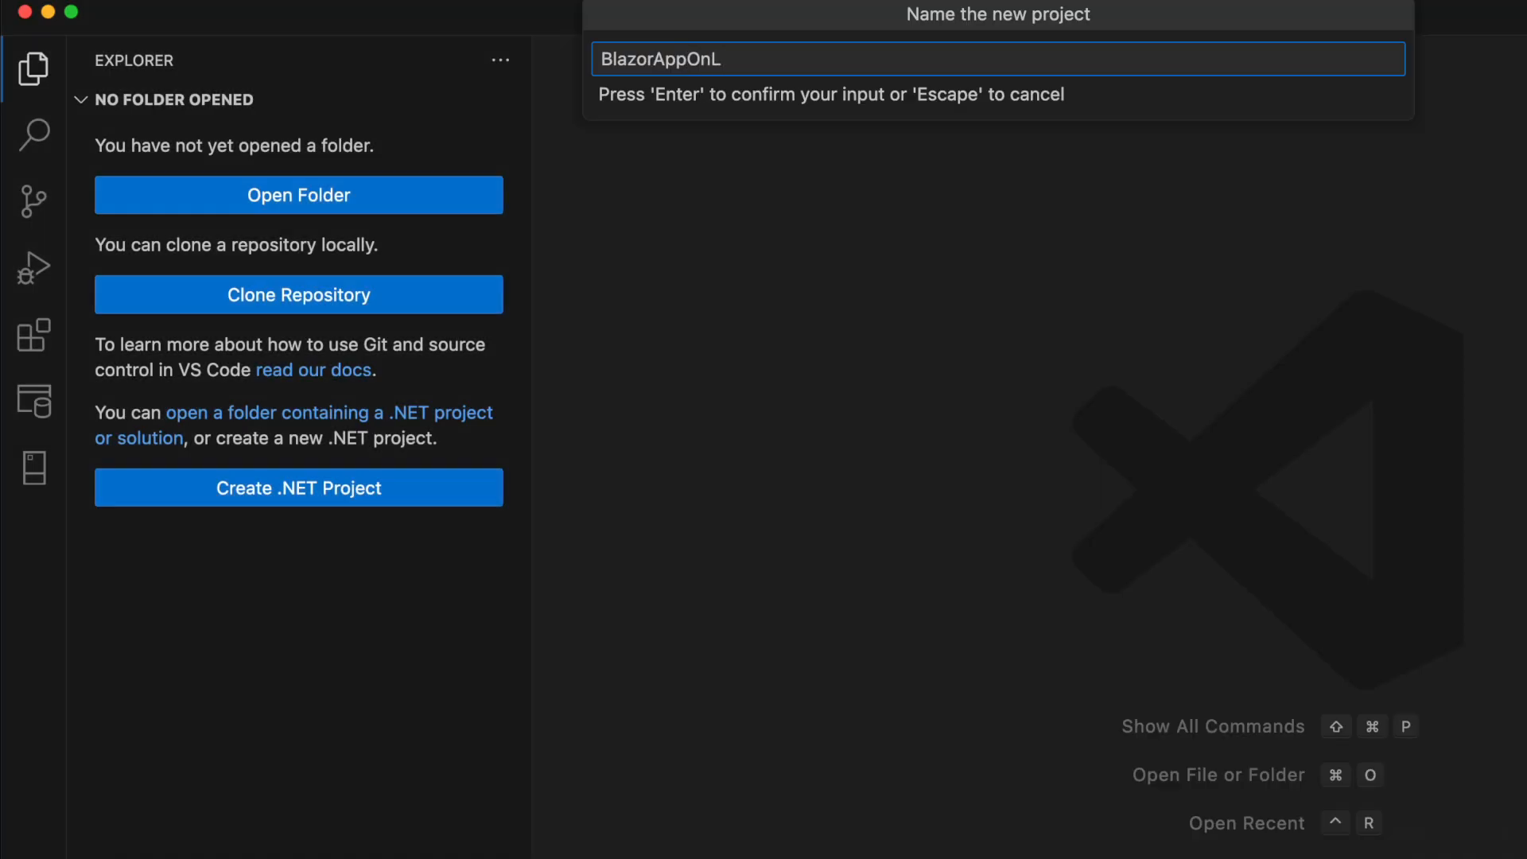
key("Return")
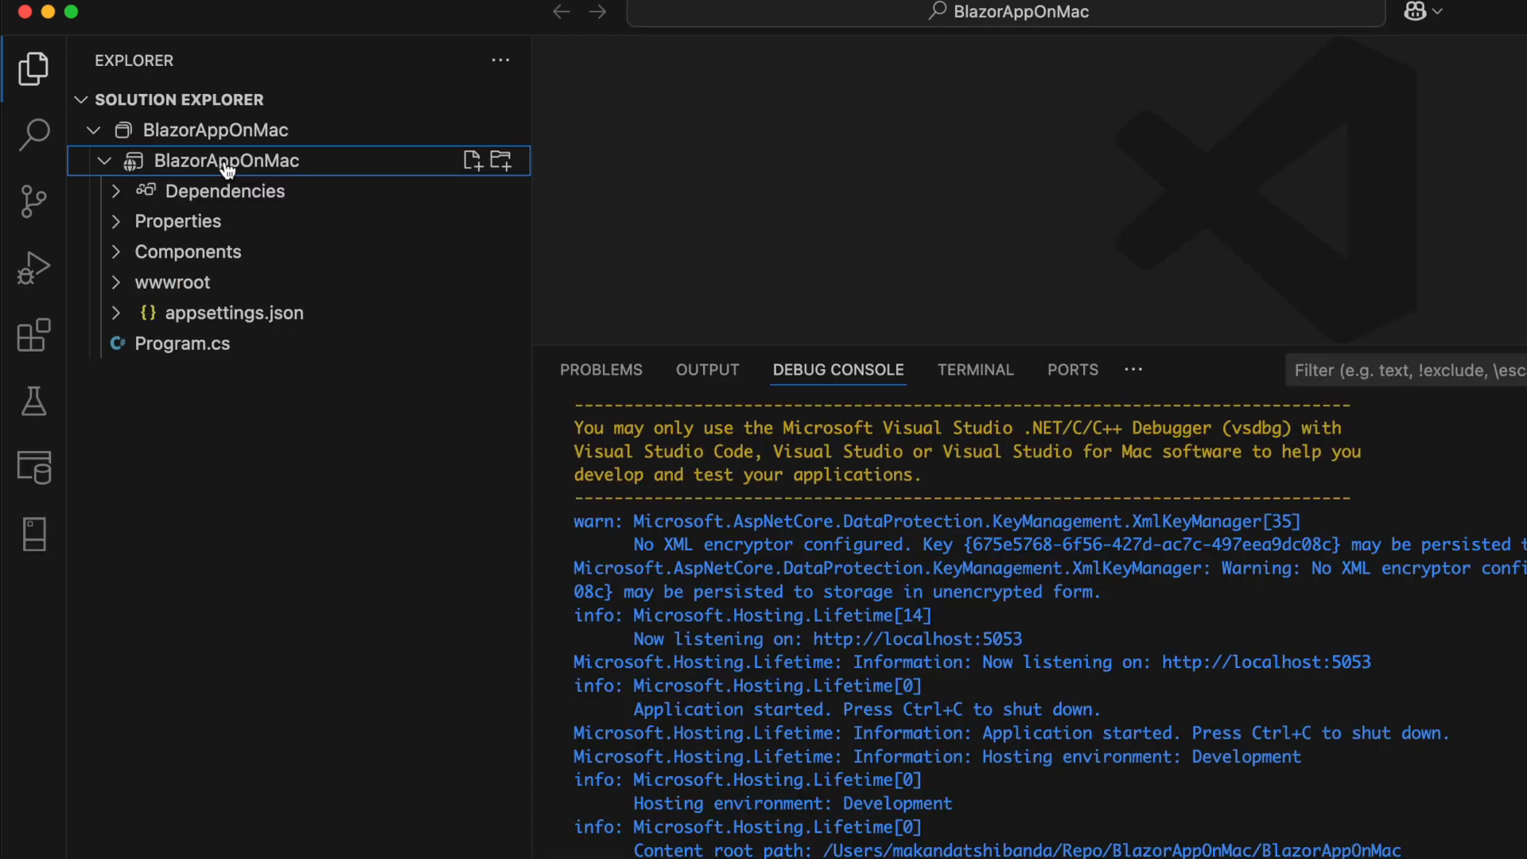
Step: Add the Microsoft.EntityFrameworkCore.SqlServer NuGet package to BlazorAppOnMac
left_click(811, 370)
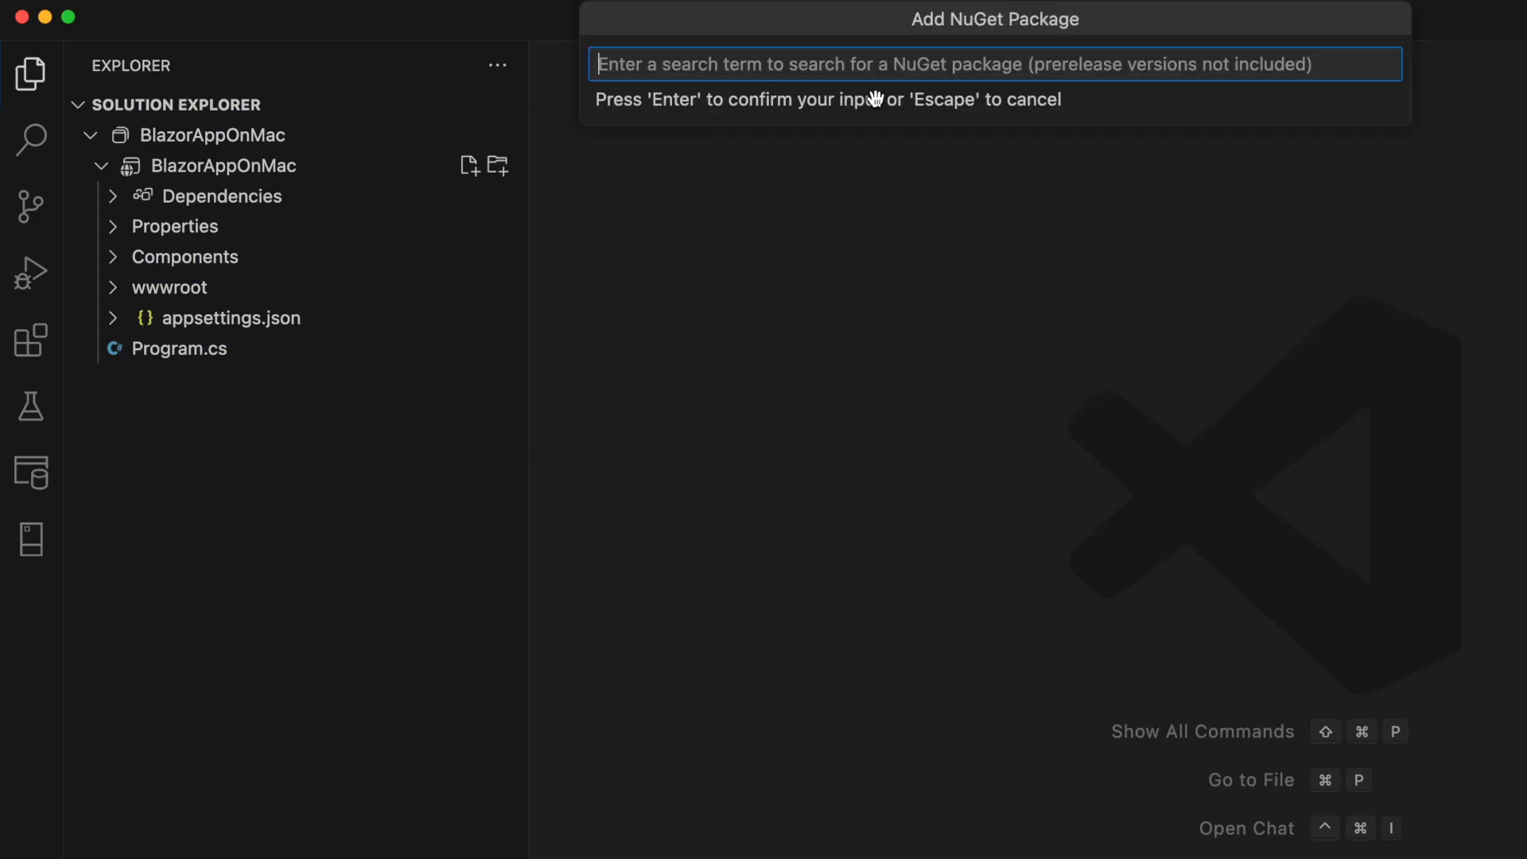
type("Microsoft.EntityFrameworkCore.SqlServer")
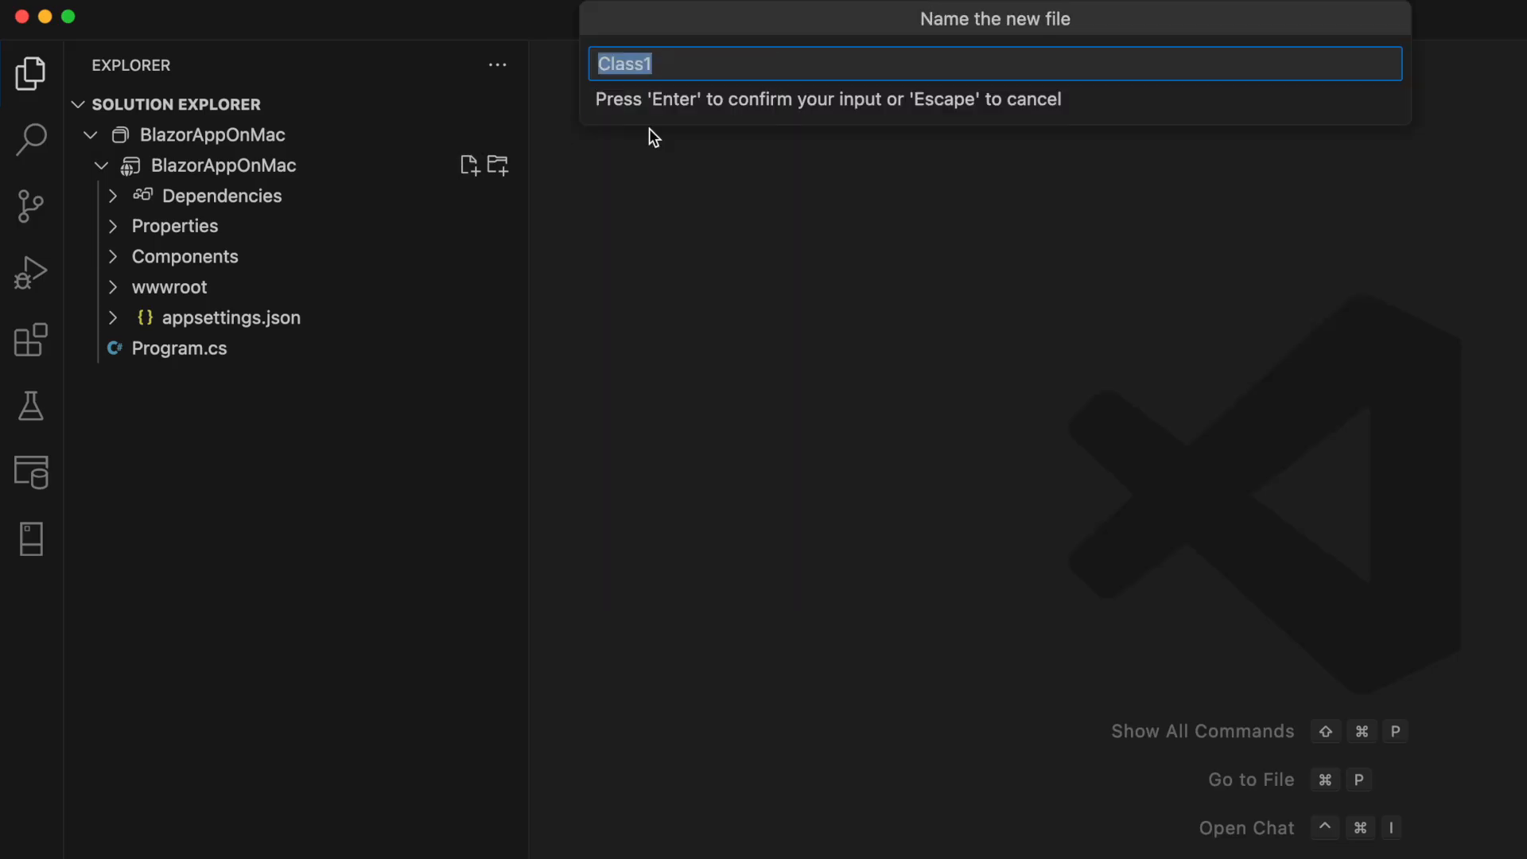
Step: Create Todo.cs with Id, Title and IsCompleted properties, plus a TodoDbContext.cs file
type("Todo")
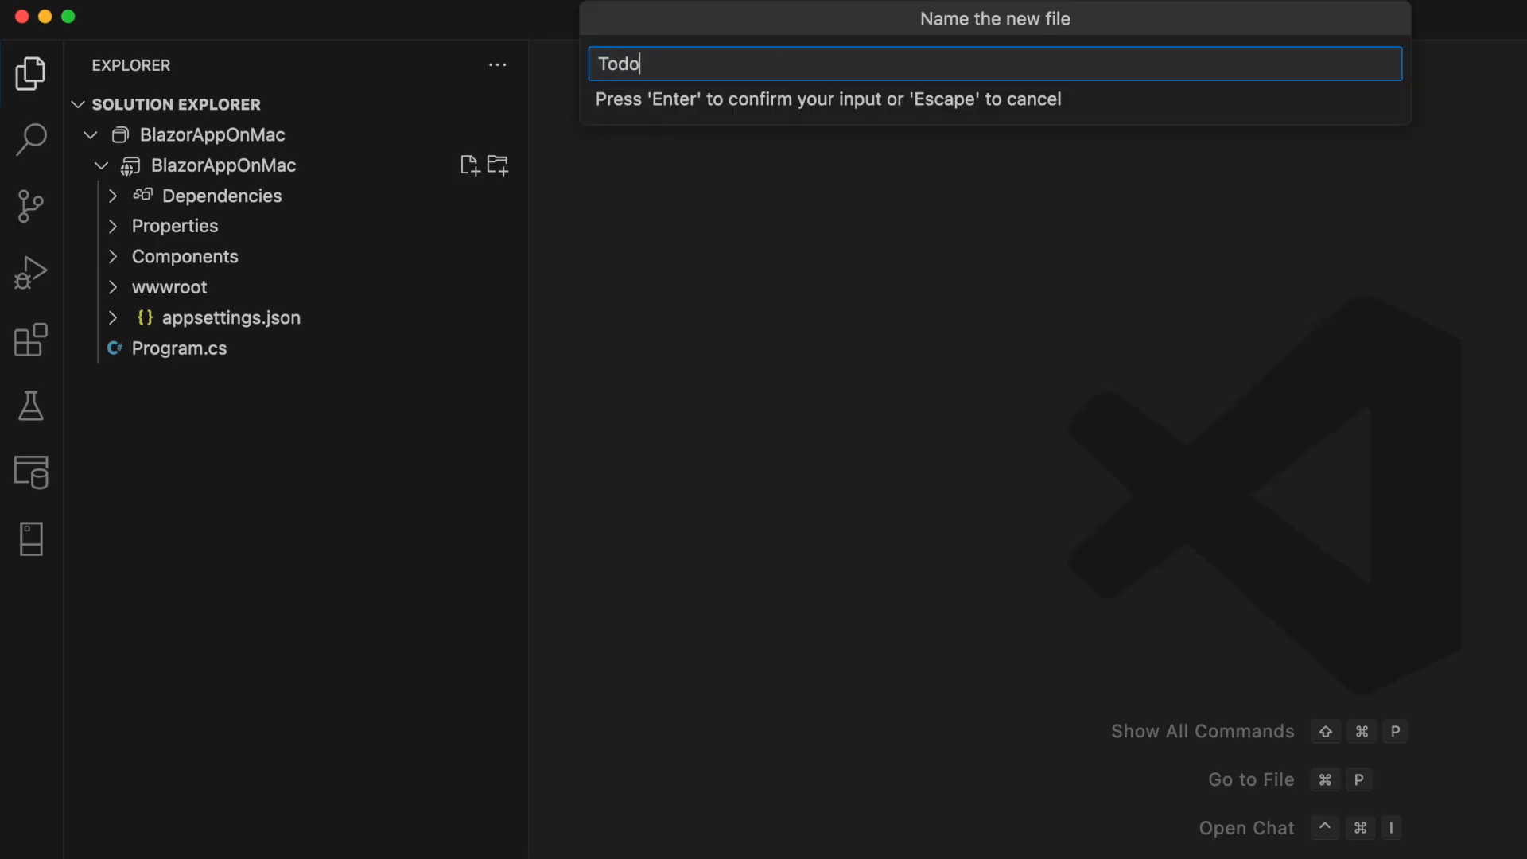
key("Return")
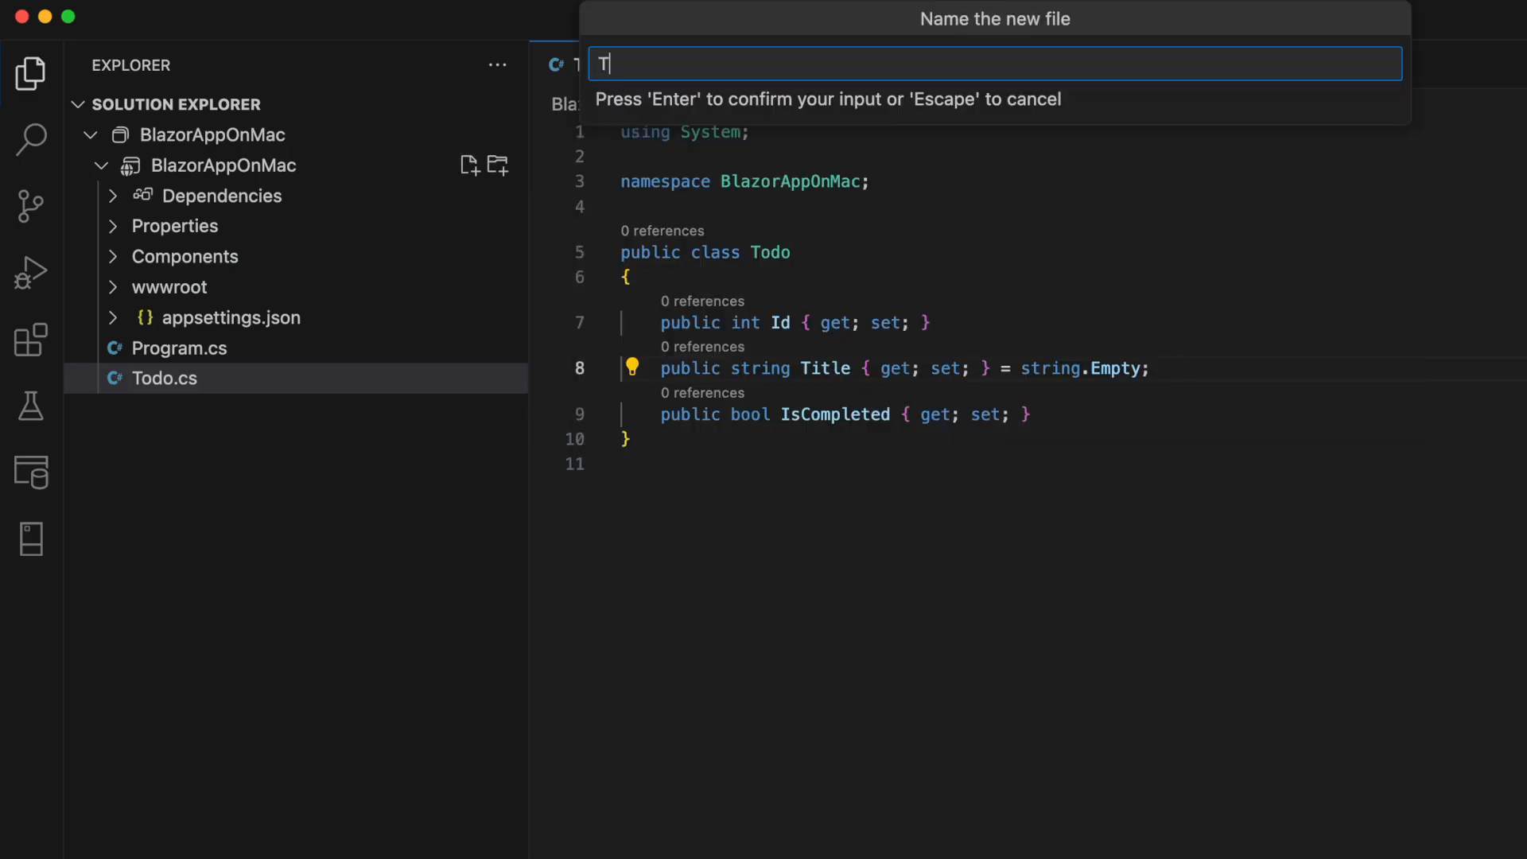
type("odoDbC")
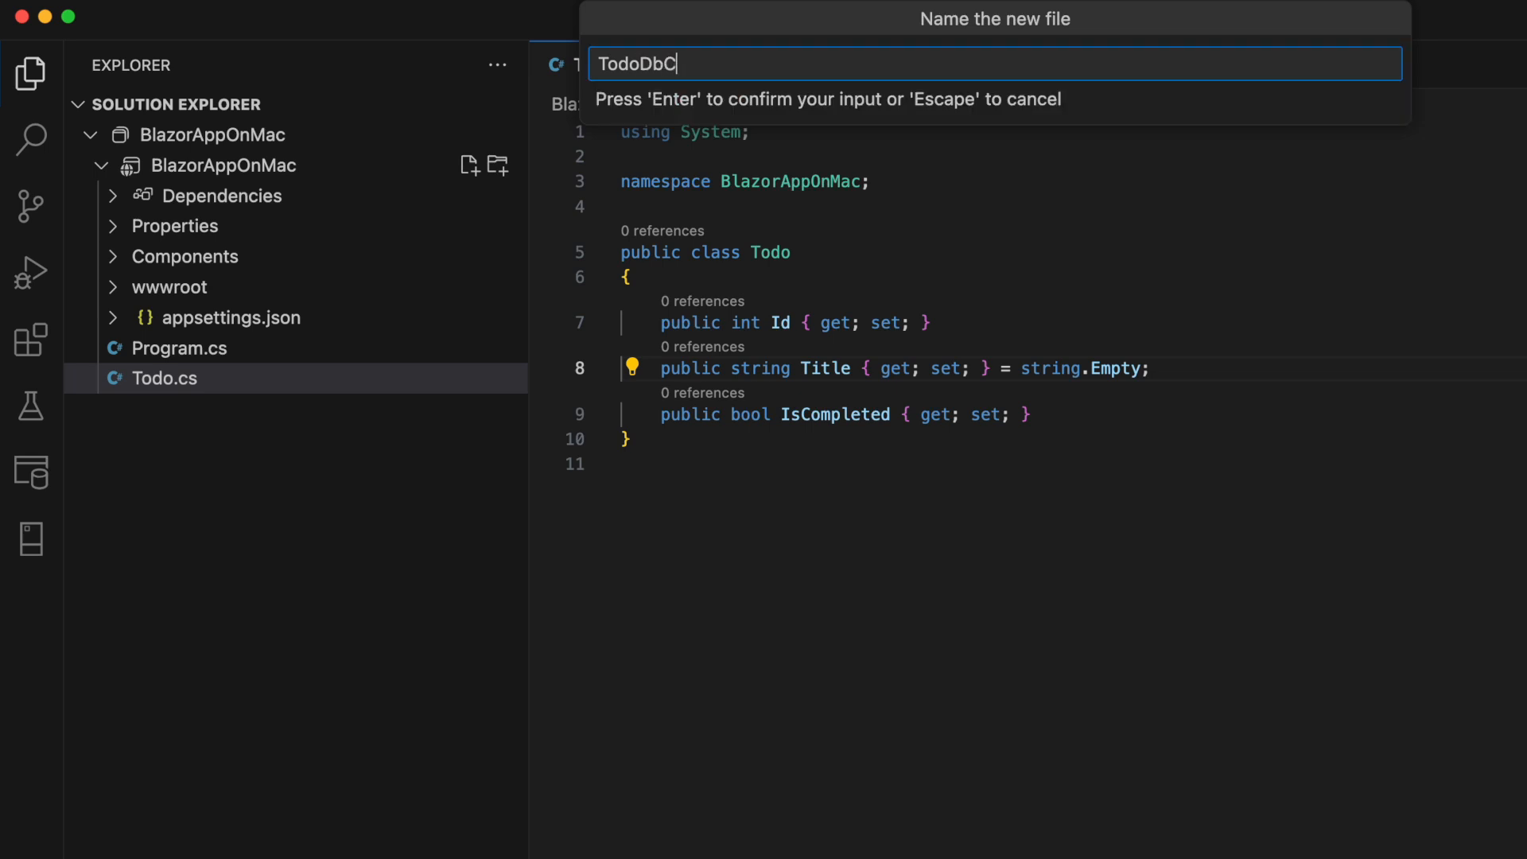
key("Return")
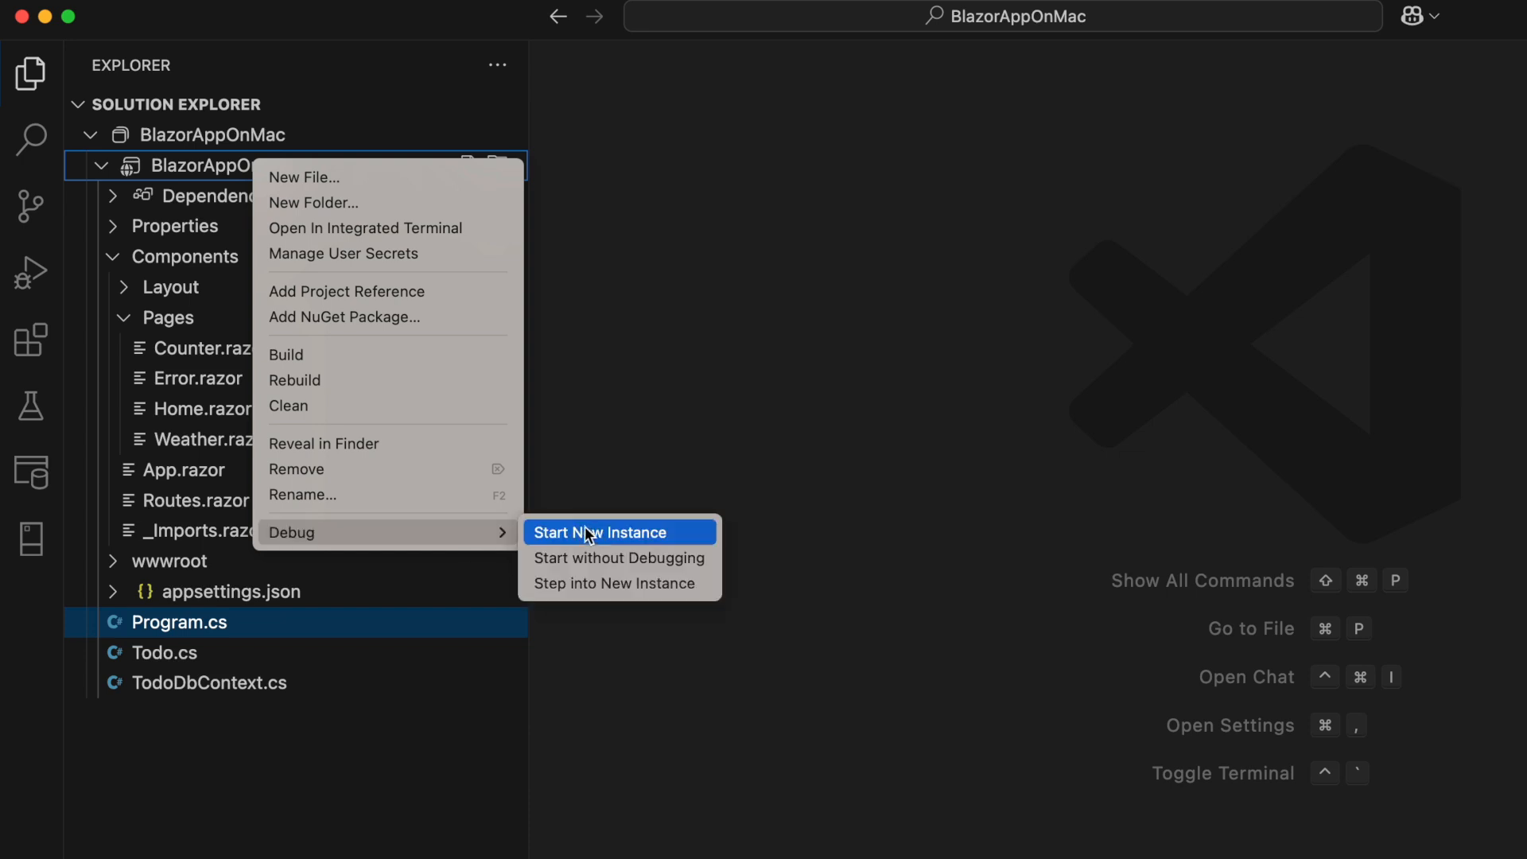
Step: Launch BlazorAppOnMac as a new debug instance, showing the five-item Todo List in the browser
left_click(601, 532)
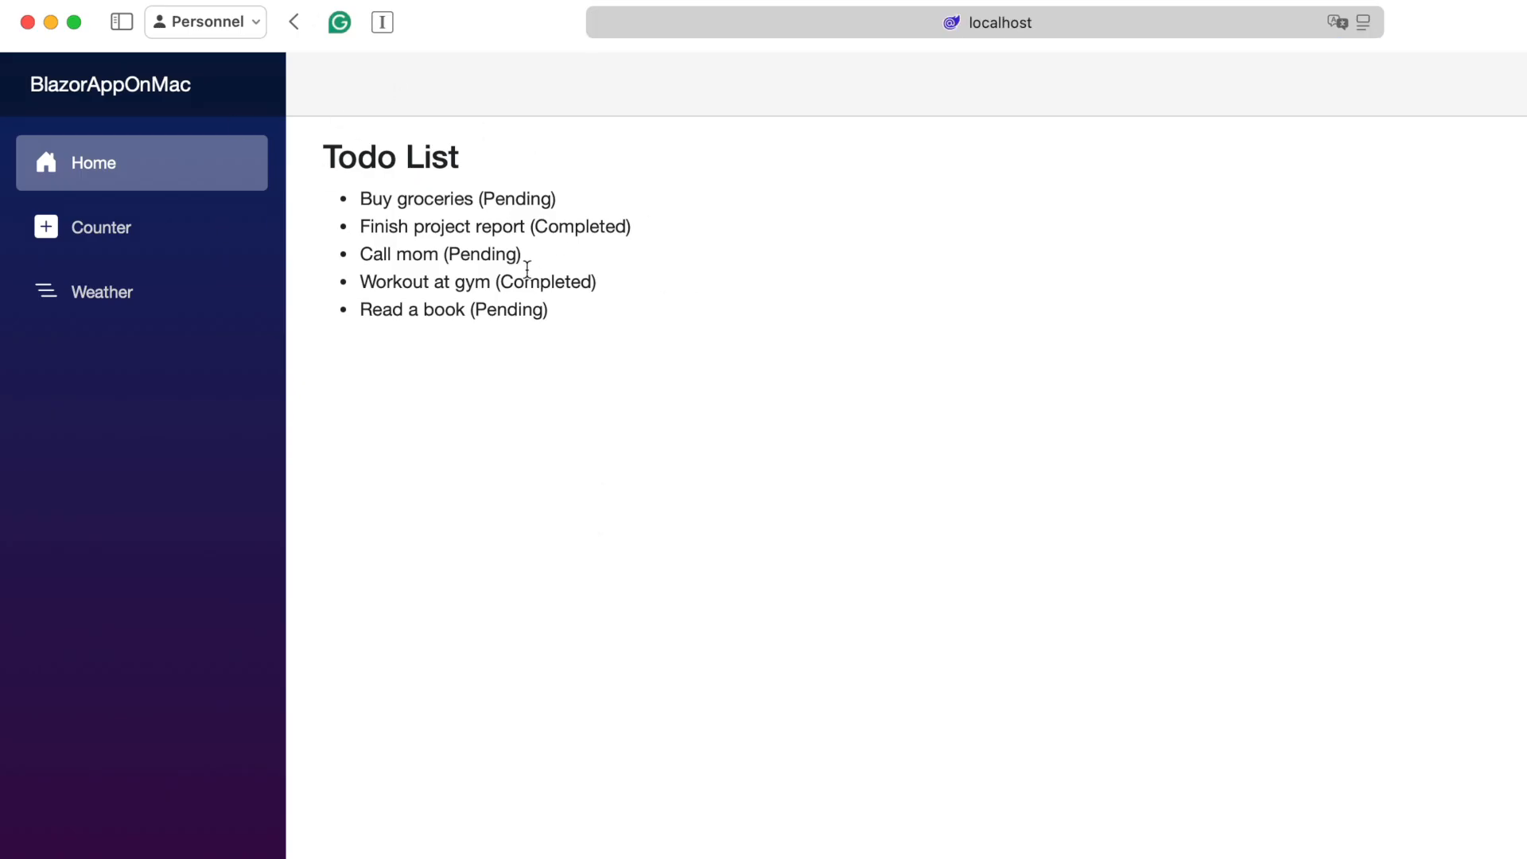
mouse_move(496, 443)
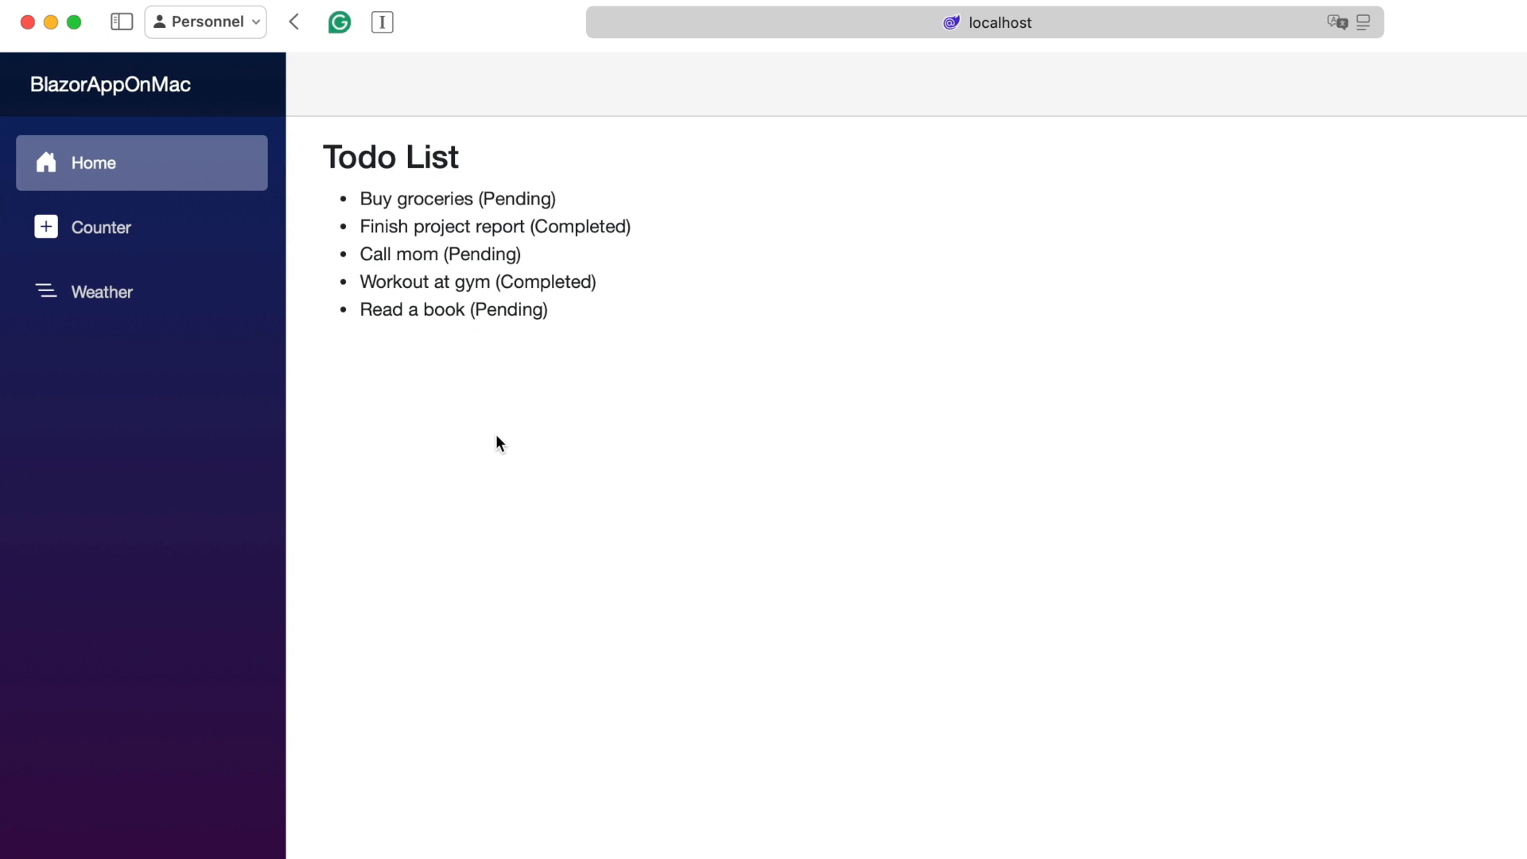